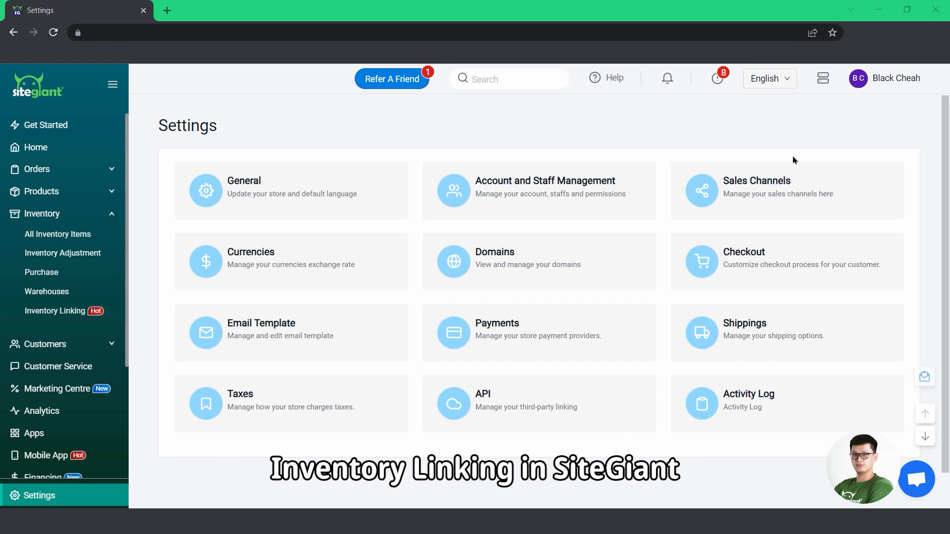
Step: Visit Sales Channels settings, return Home, and expand Products to reach the Shopee Listing
{"action": "left_click", "coordinate": [755, 187]}
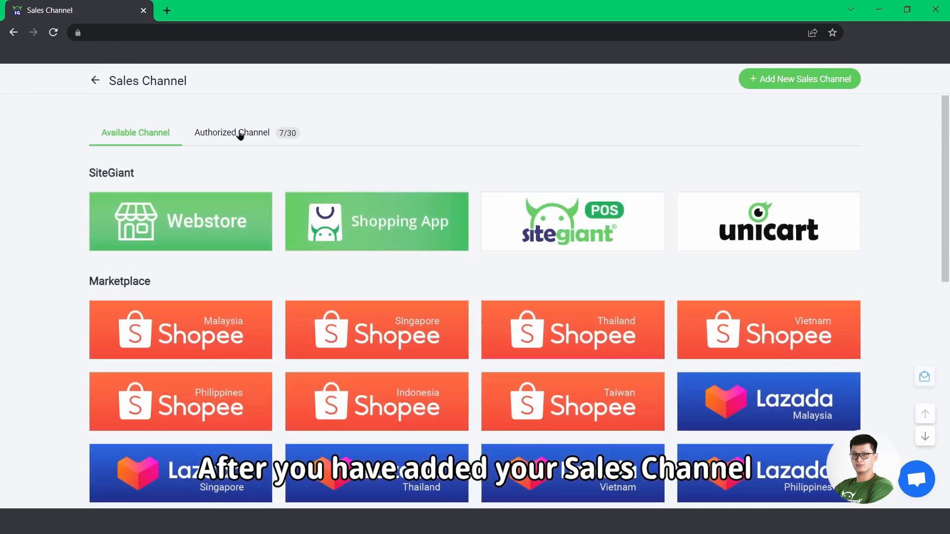
{"action": "left_click", "coordinate": [231, 133]}
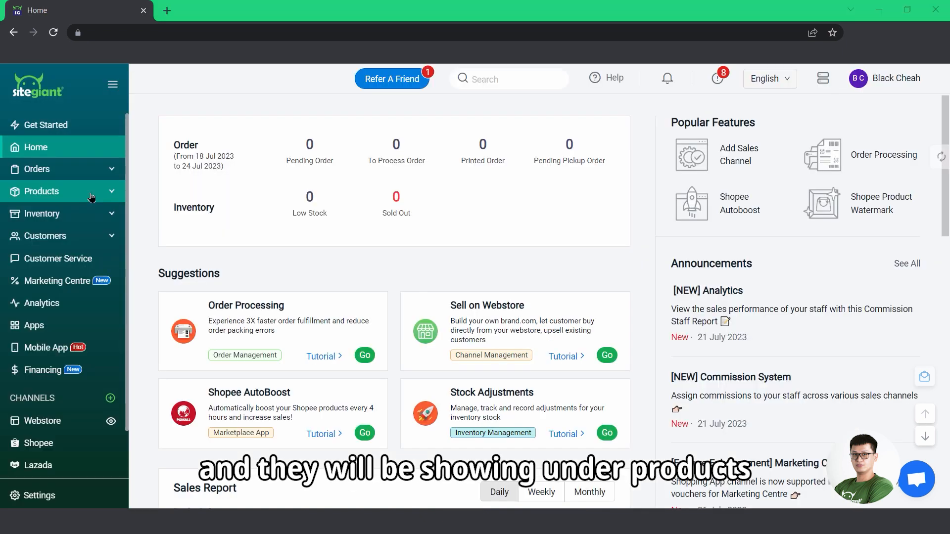
{"action": "left_click", "coordinate": [41, 191]}
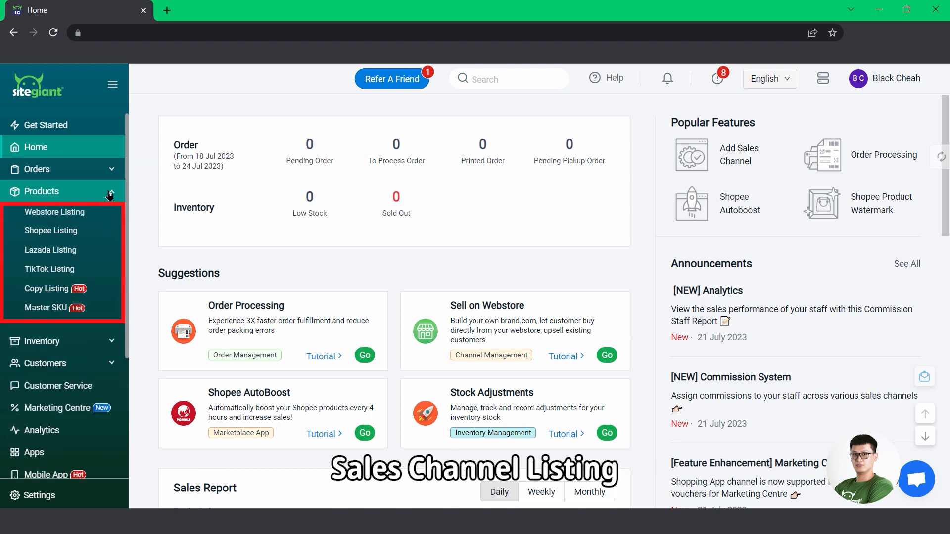
{"action": "left_click", "coordinate": [50, 231]}
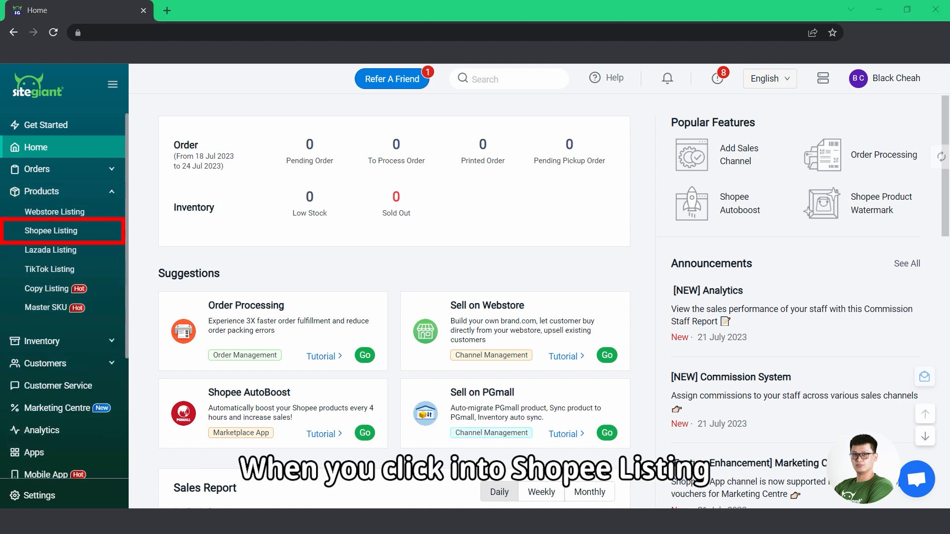
Step: Check Shopee Listing's 18 products under No Inventory Linking, then head to Sales Channel settings
{"action": "left_click", "coordinate": [51, 230]}
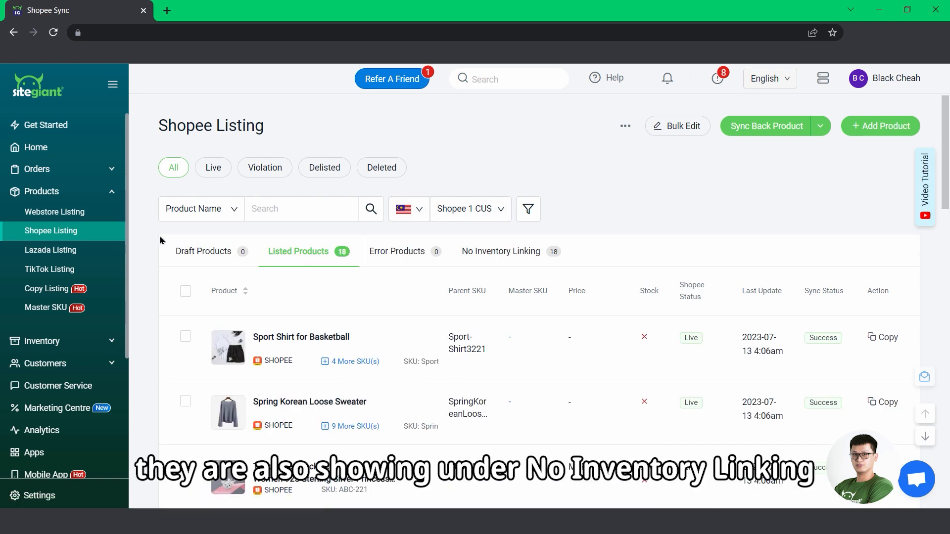
{"action": "left_click", "coordinate": [501, 242]}
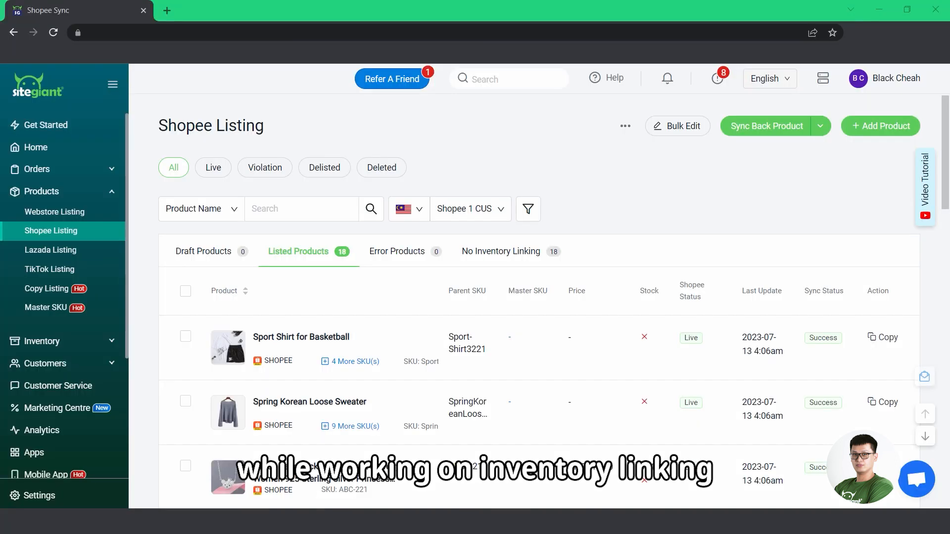
{"action": "left_click", "coordinate": [38, 495]}
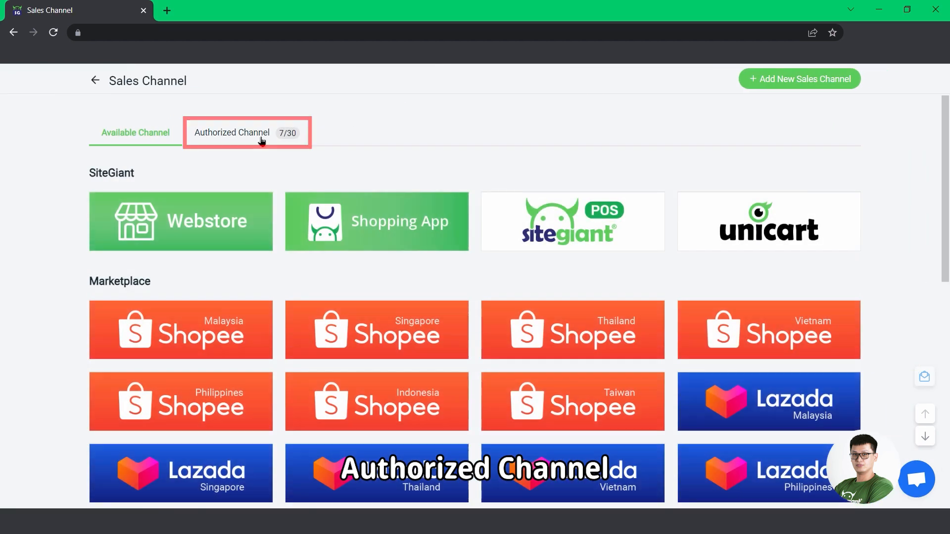
Step: Review the Lazada 1 CUS authorized channel's settings, including its Update Stock option
{"action": "left_click", "coordinate": [232, 133]}
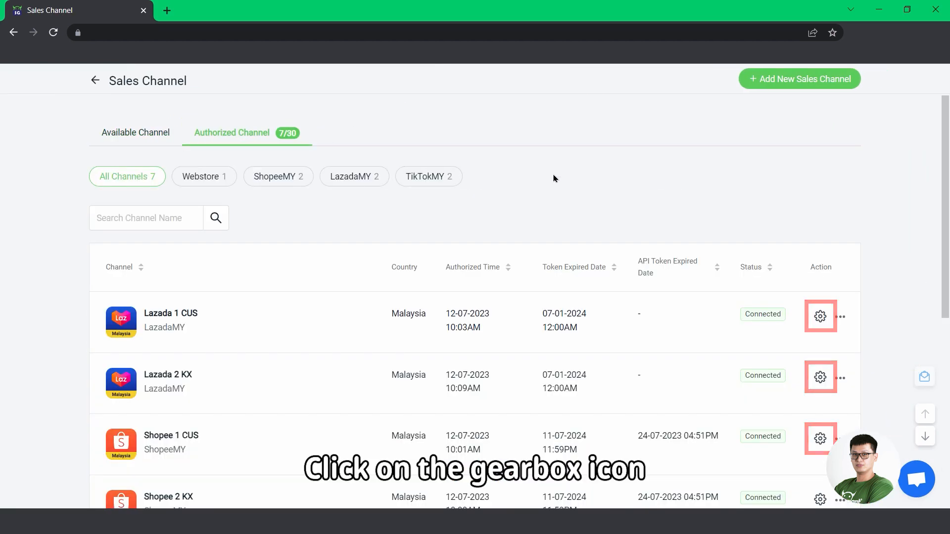
{"action": "left_click", "coordinate": [819, 317]}
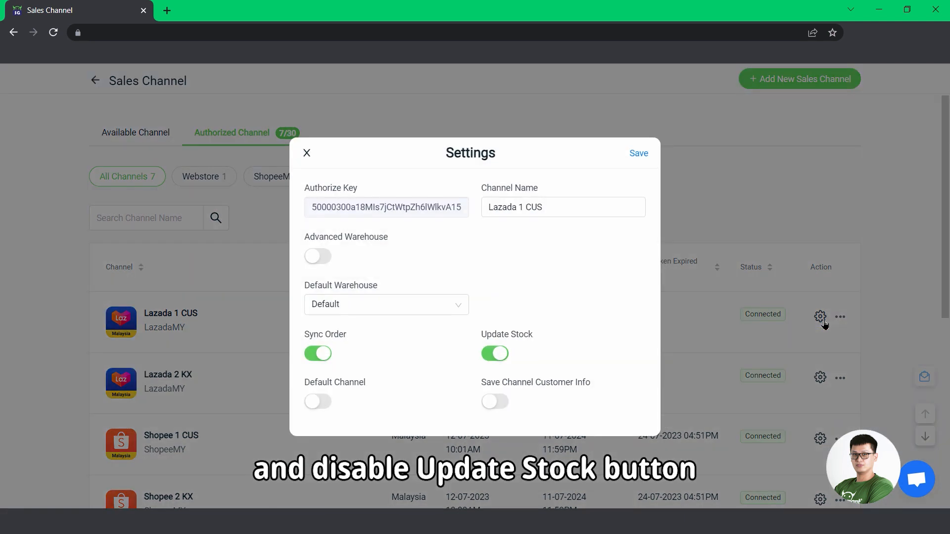
{"action": "left_click", "coordinate": [494, 353]}
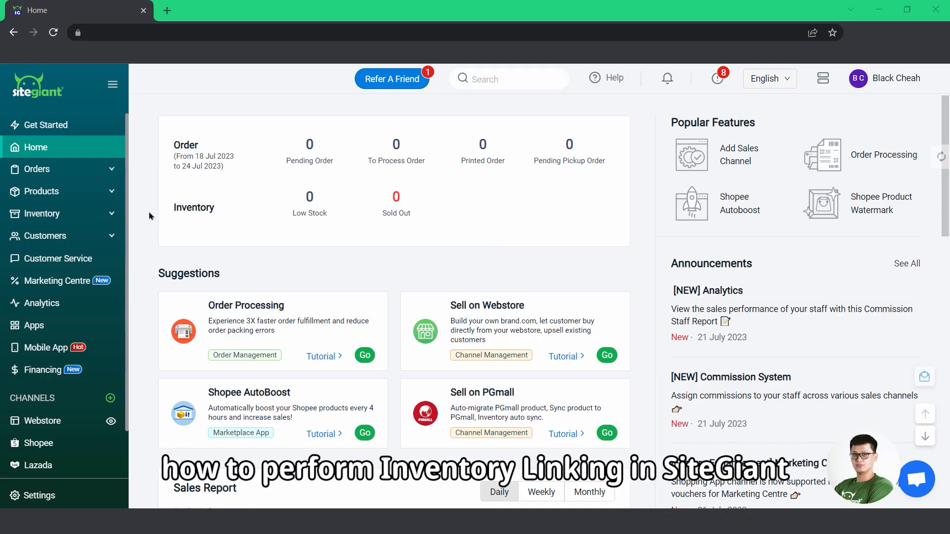
Step: Reach the Bulk Inventory Linking page from the Inventory section of the sidebar
{"action": "left_click", "coordinate": [43, 214]}
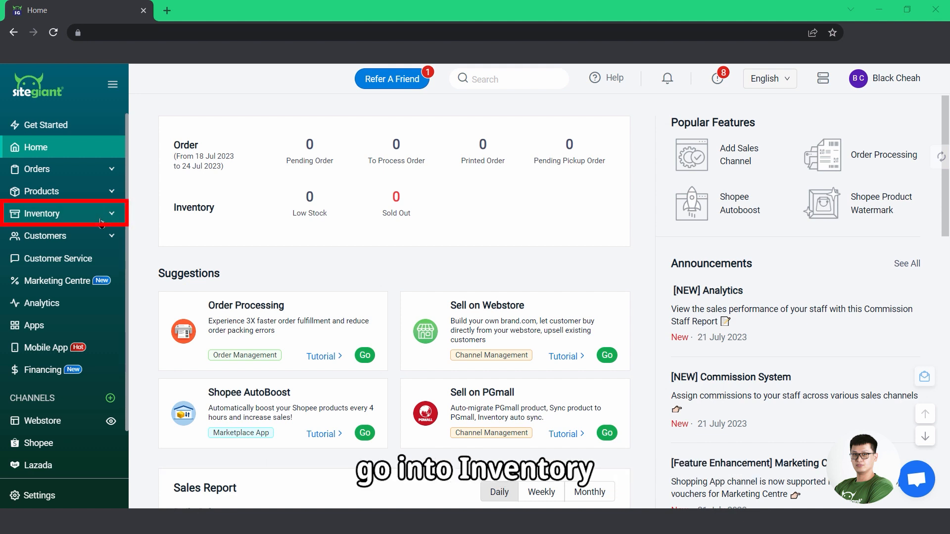
{"action": "left_click", "coordinate": [42, 213]}
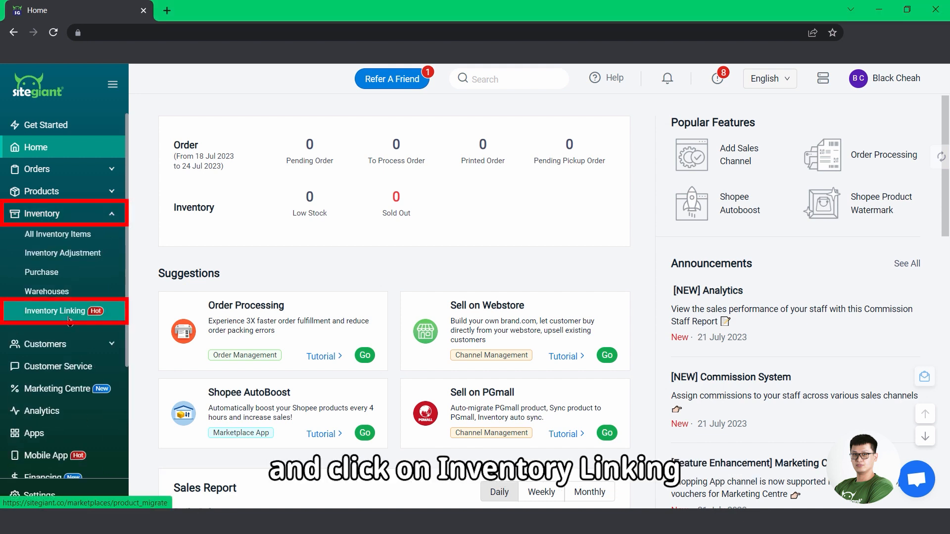
{"action": "left_click", "coordinate": [59, 310]}
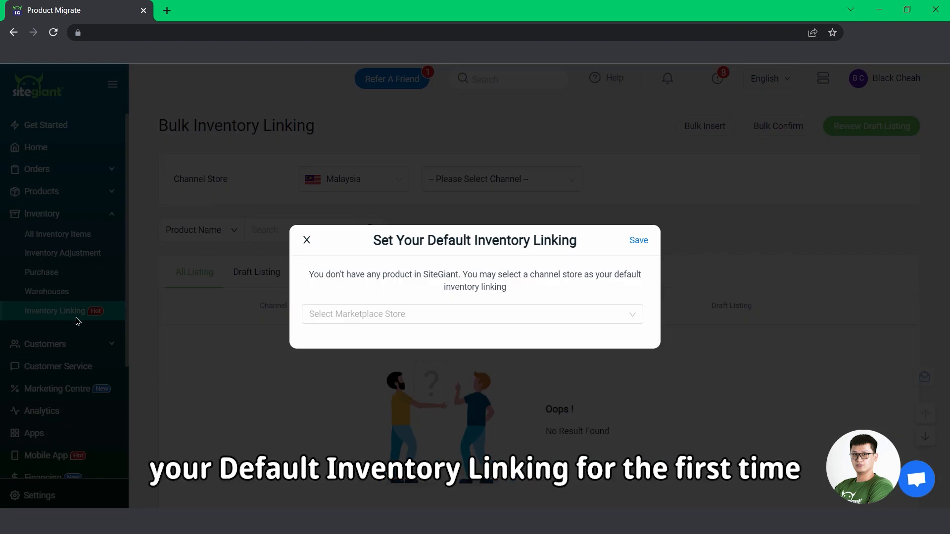
Step: Choose Shopee 1 CUS as the default inventory linking store and save it
{"action": "left_click", "coordinate": [472, 314]}
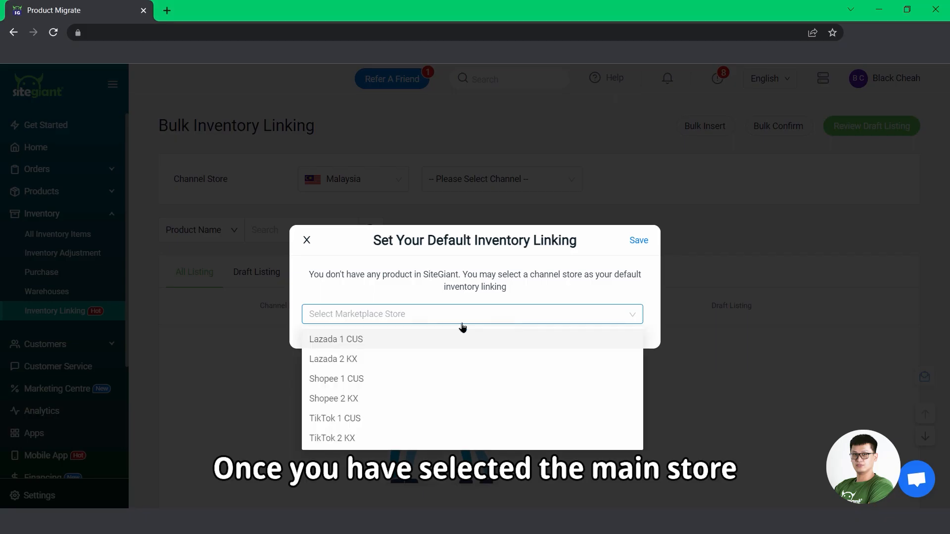
{"action": "left_click", "coordinate": [335, 379]}
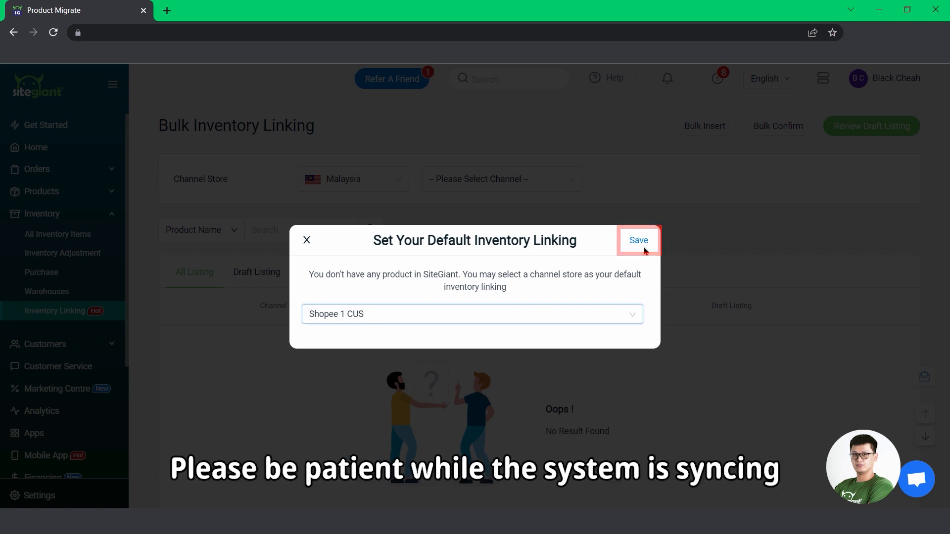
{"action": "left_click", "coordinate": [637, 240]}
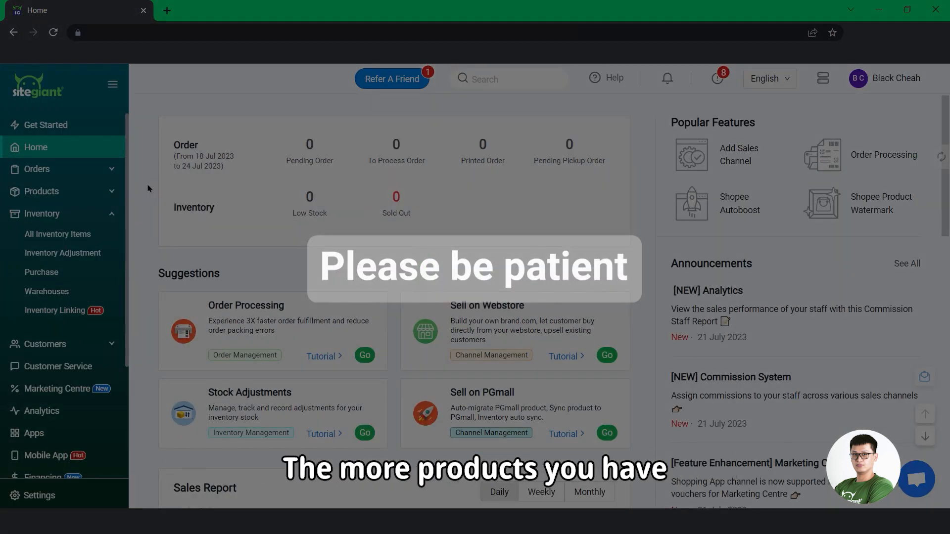
{"action": "mouse_move", "coordinate": [55, 310]}
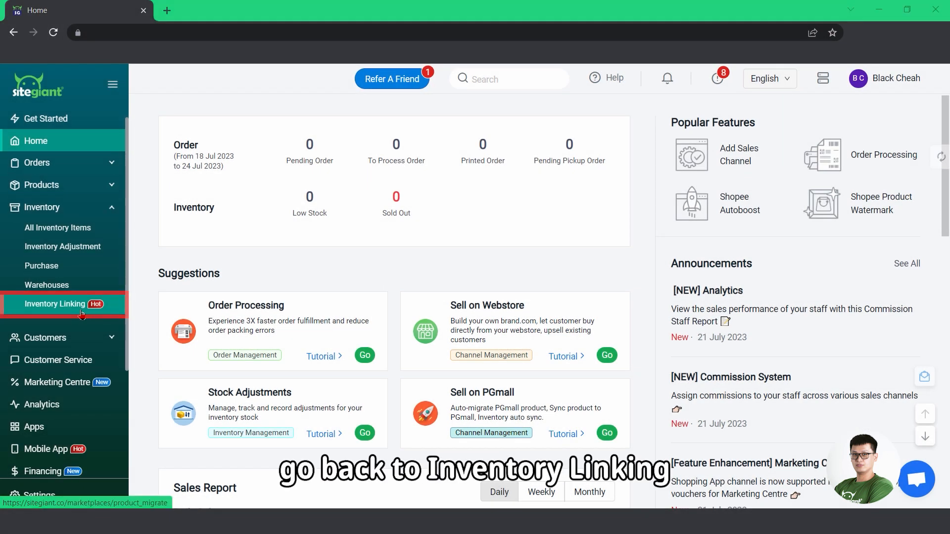
Step: Select Shopee - Shopee 1 CUS as the channel store to load its draft-linked listings
{"action": "left_click", "coordinate": [54, 303]}
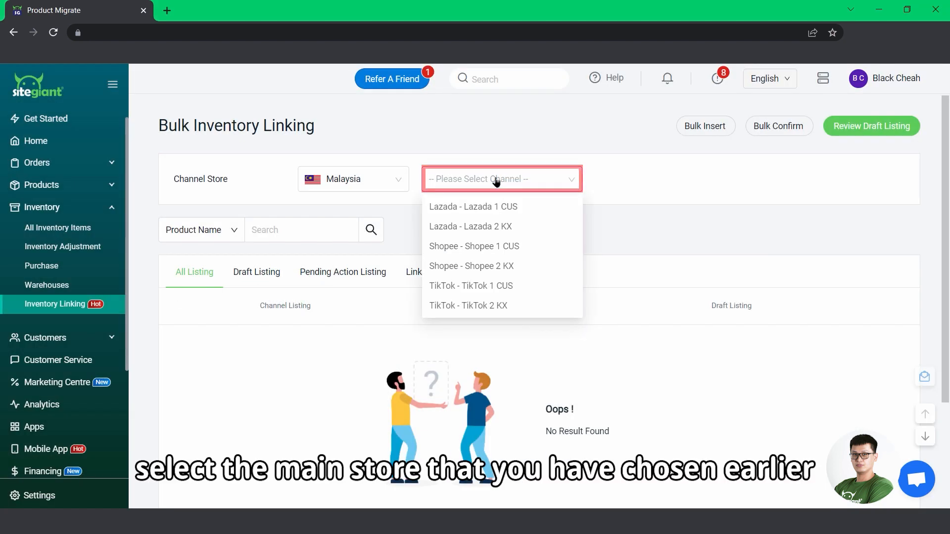
{"action": "left_click", "coordinate": [474, 247]}
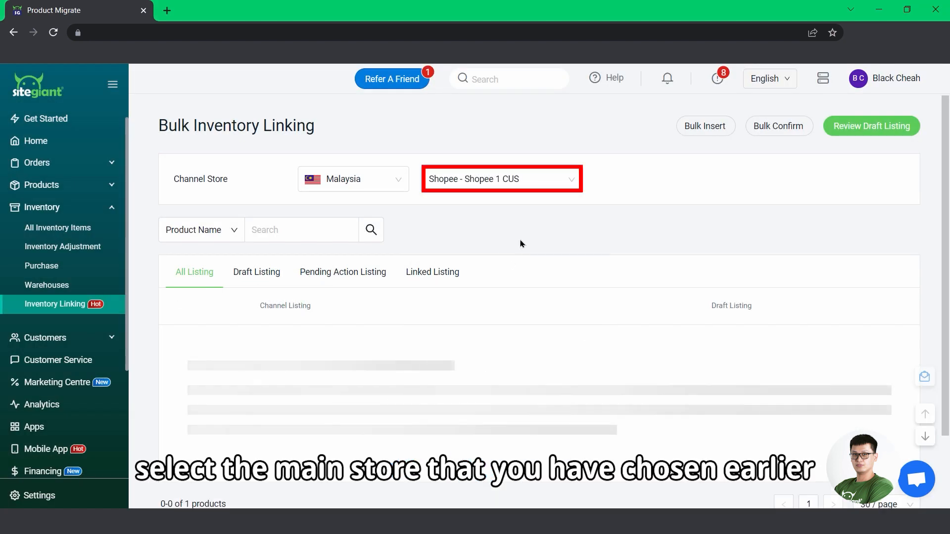
{"action": "left_click", "coordinate": [501, 179]}
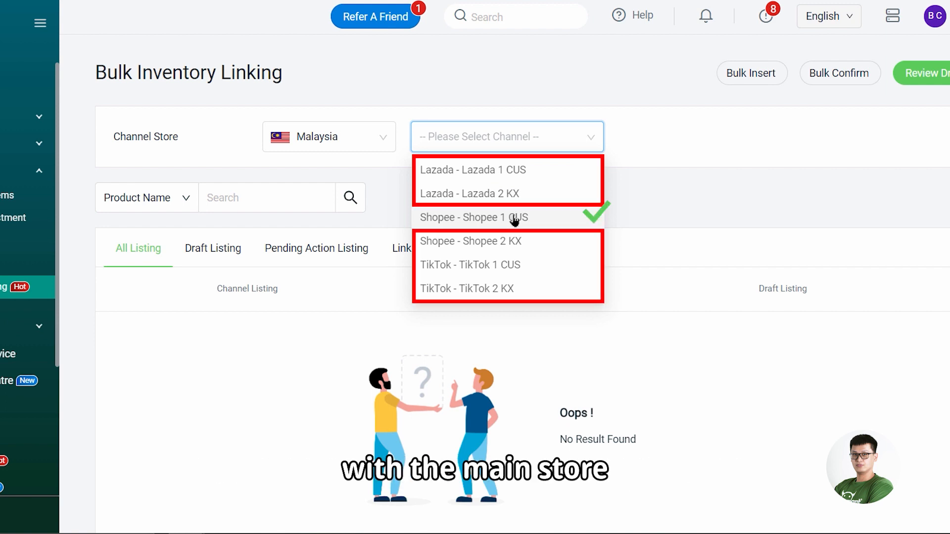
{"action": "left_click", "coordinate": [479, 217]}
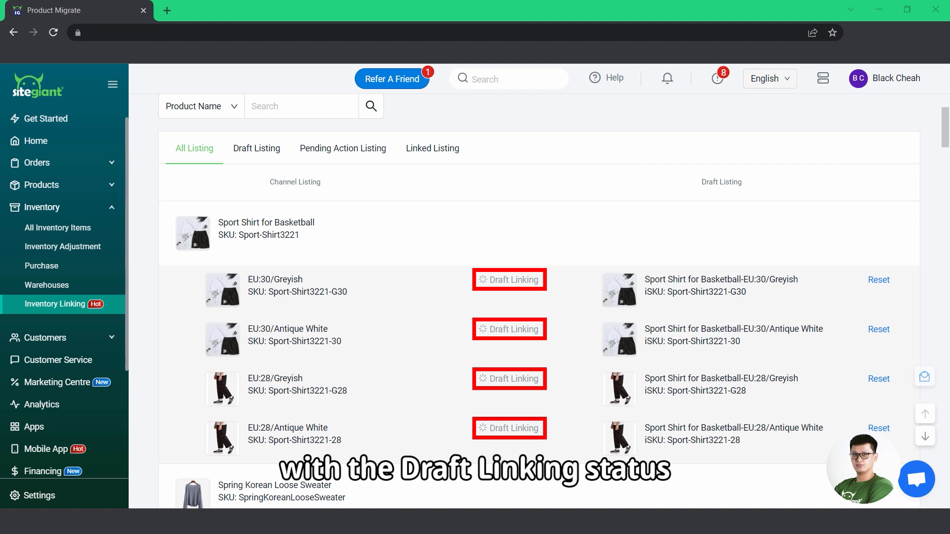
Step: Reset the draft link on the Perfume & Tie variant of Anniversary Value Buy Package A
{"action": "scroll", "scroll_direction": "down", "scroll_amount": 3}
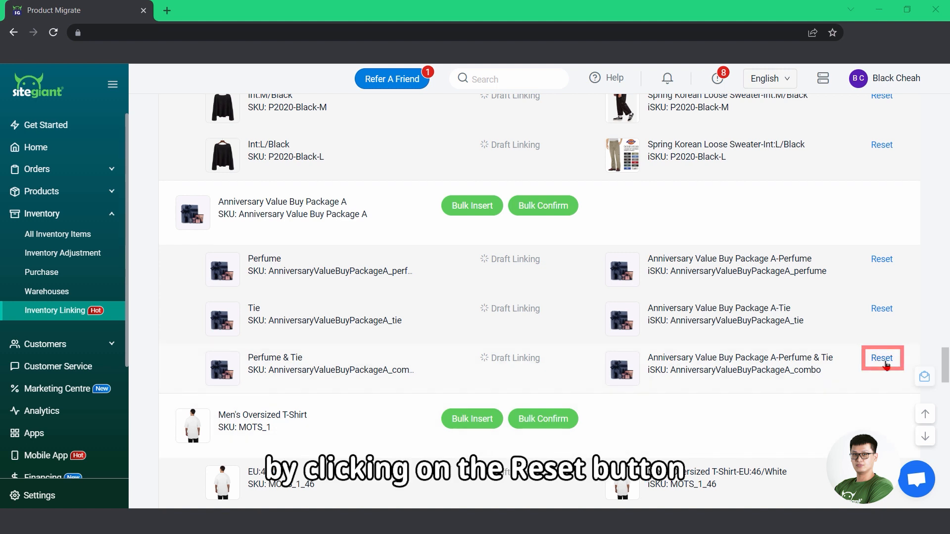
{"action": "left_click", "coordinate": [882, 359]}
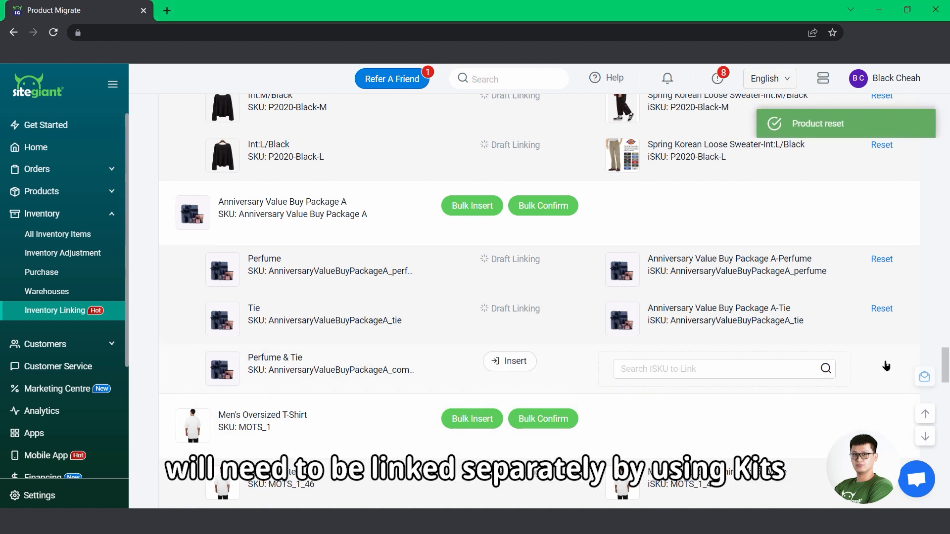
{"action": "scroll", "scroll_direction": "up", "scroll_amount": 3}
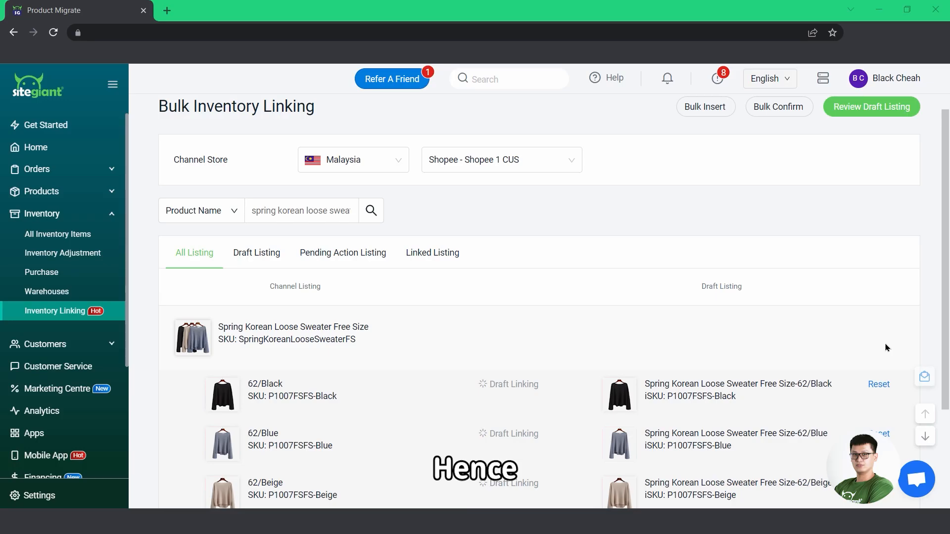
Step: Reset the 62/Black sweater variant and draft-link it to iSKU KSS-Black-M-1
{"action": "left_click", "coordinate": [877, 384]}
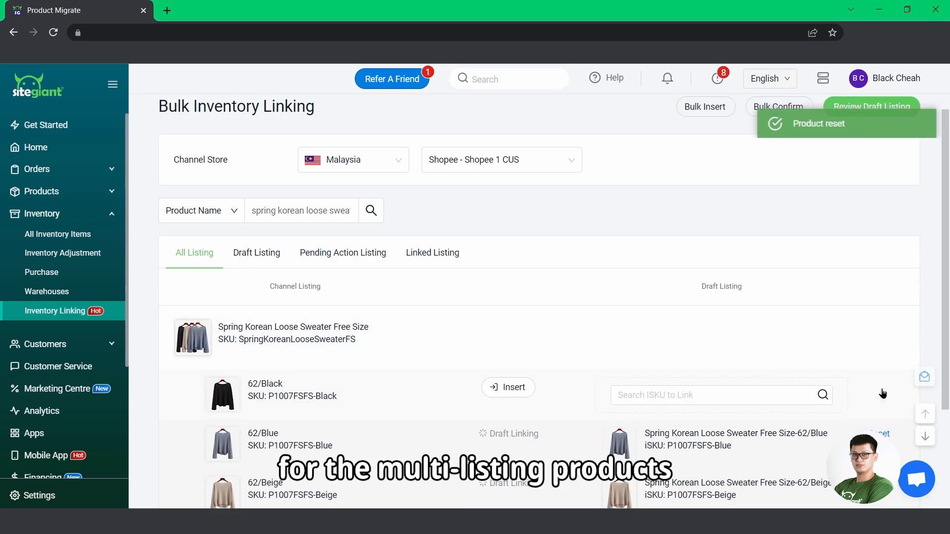
{"action": "type", "text": "KSS Black -M-1"}
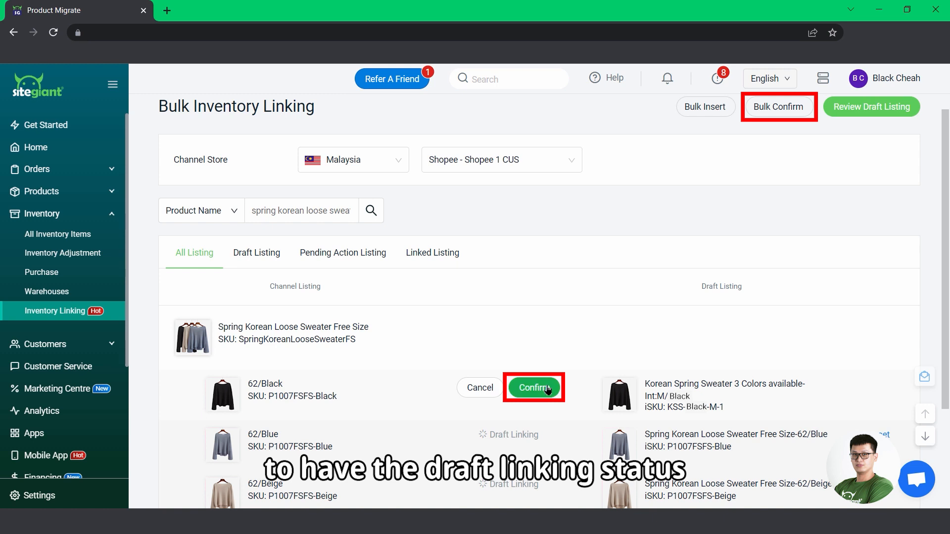
{"action": "left_click", "coordinate": [533, 388]}
{"action": "type", "text": "gold"}
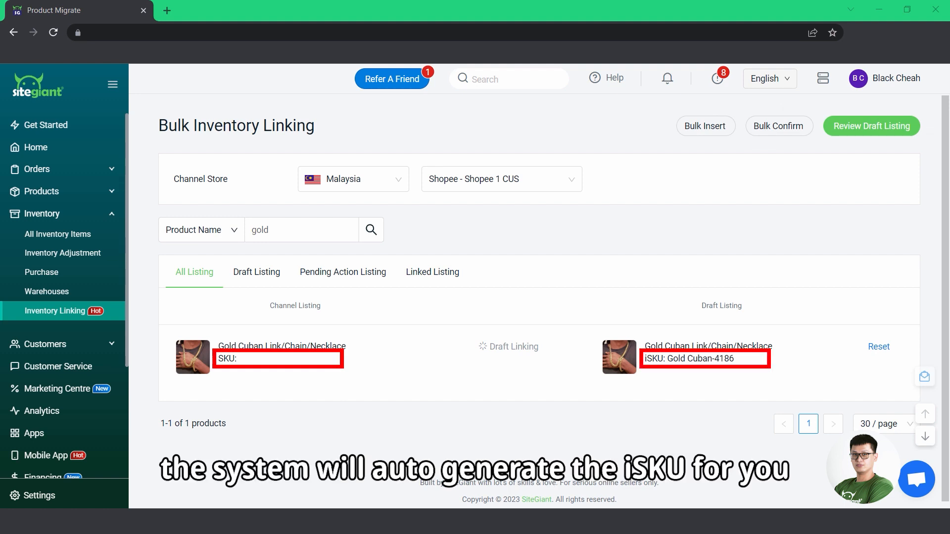
Step: Reset the draft links on the Casual Shirt's Not Specified/Black and Not Specified/Blue variants
{"action": "scroll", "scroll_direction": "down", "scroll_amount": 3}
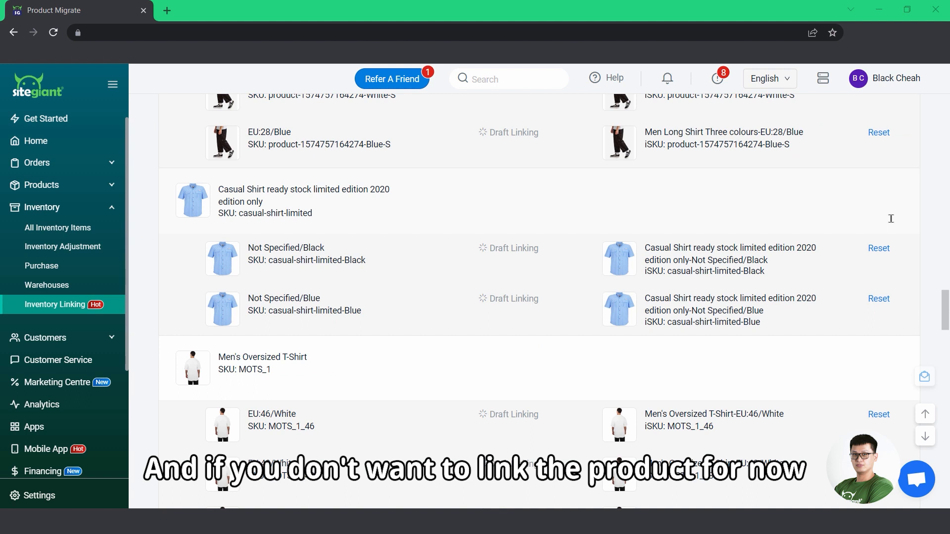
{"action": "left_click", "coordinate": [878, 247]}
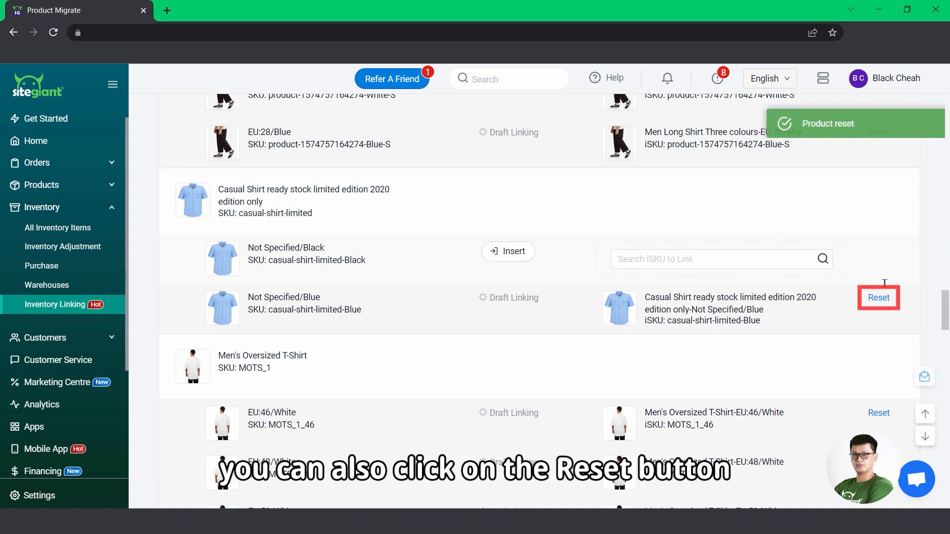
{"action": "left_click", "coordinate": [878, 297]}
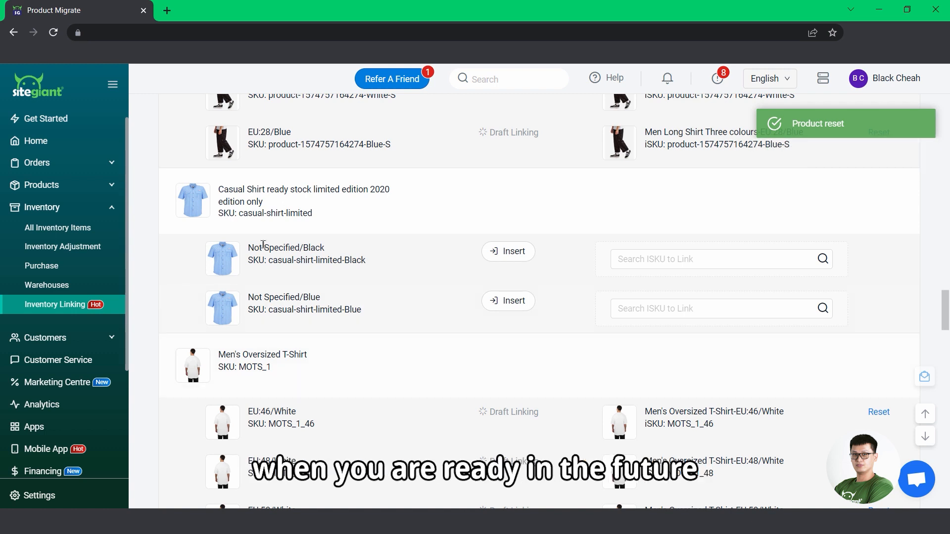
{"action": "scroll", "scroll_direction": "up", "scroll_amount": 3}
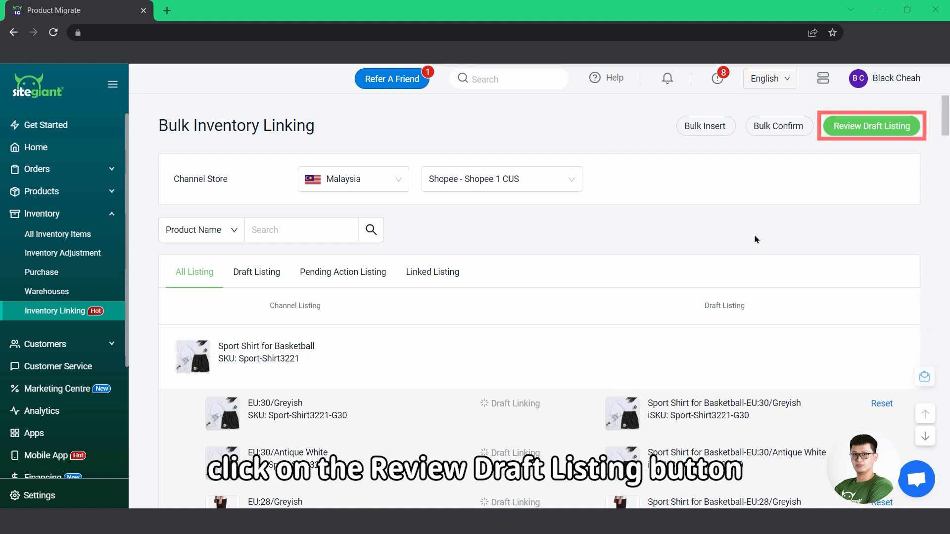
Step: Review the Shopee 1 CUS draft listing, confirm and save it, and acknowledge the syncing notice
{"action": "left_click", "coordinate": [871, 126]}
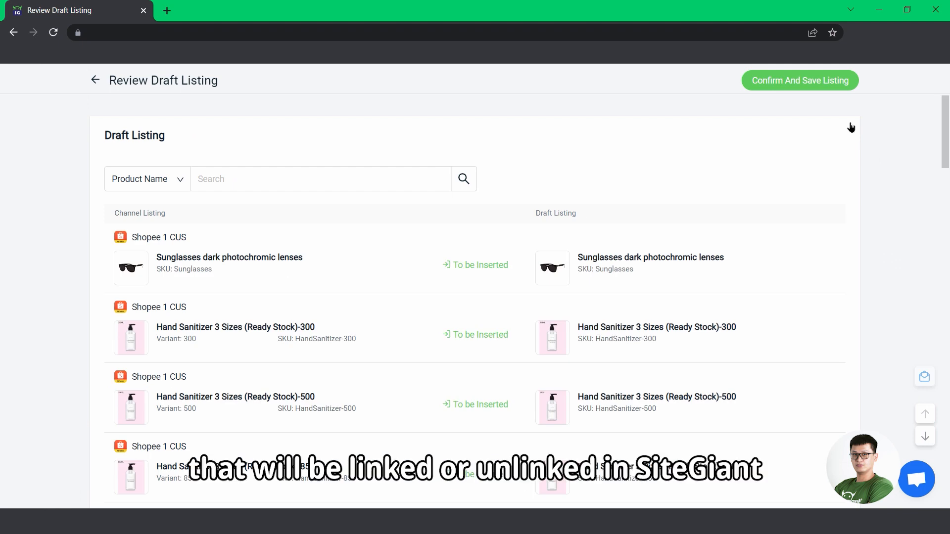
{"action": "scroll", "scroll_direction": "down", "scroll_amount": 3}
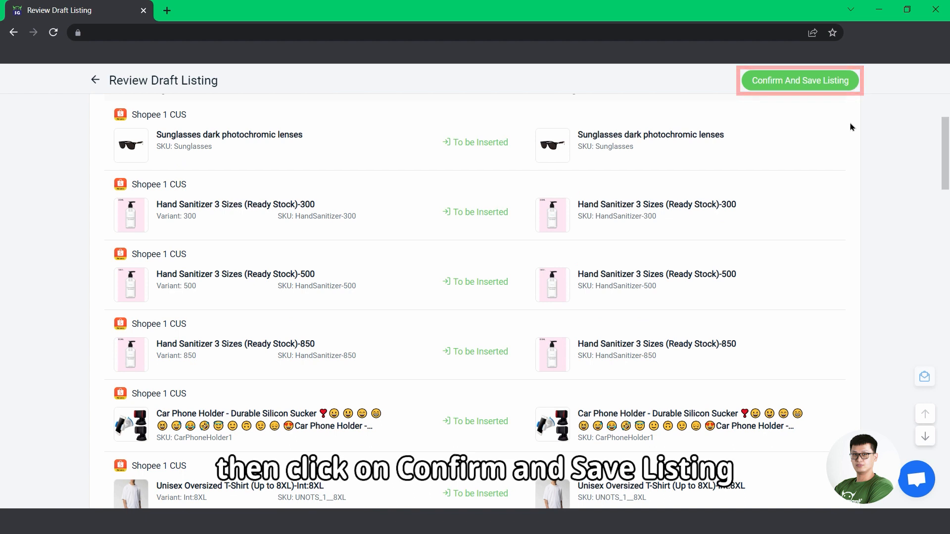
{"action": "scroll", "scroll_direction": "up", "scroll_amount": 3}
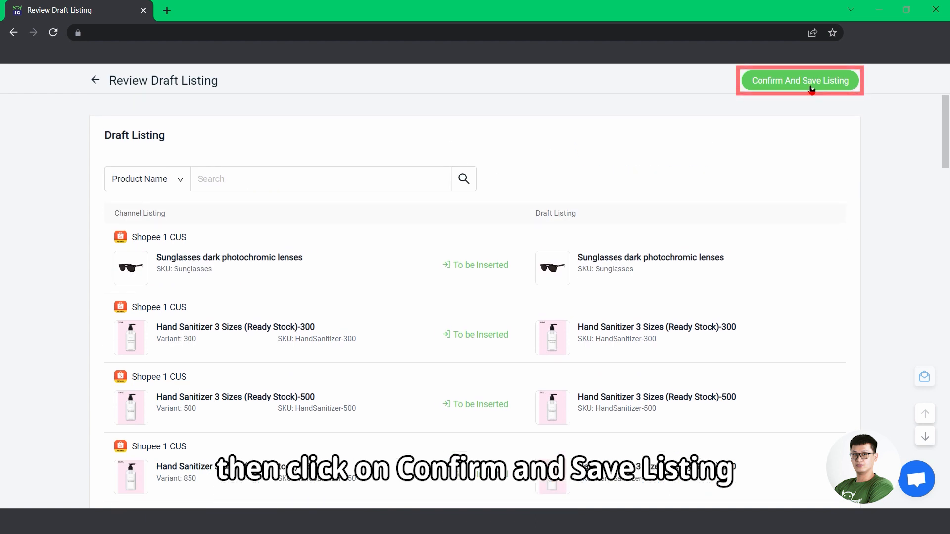
{"action": "left_click", "coordinate": [799, 80]}
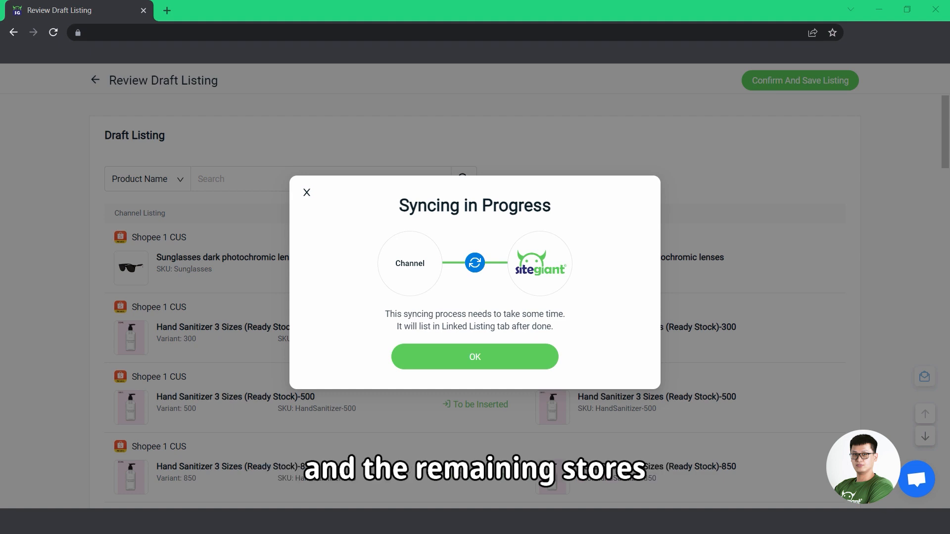
{"action": "left_click", "coordinate": [496, 168]}
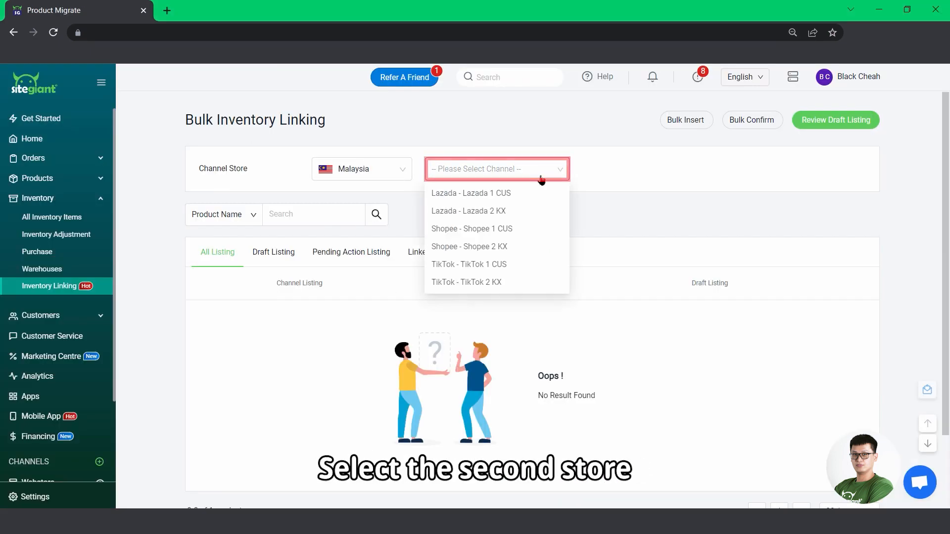
Step: Bulk-confirm the matched Sport Shirt for Basketball variants in the Lazada 1 CUS store
{"action": "left_click", "coordinate": [471, 193]}
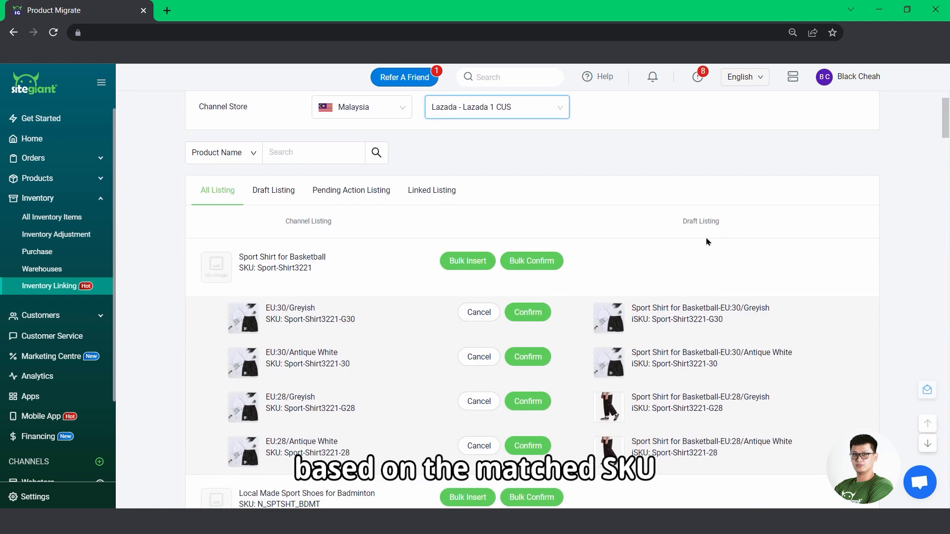
{"action": "scroll", "scroll_direction": "up", "scroll_amount": 3}
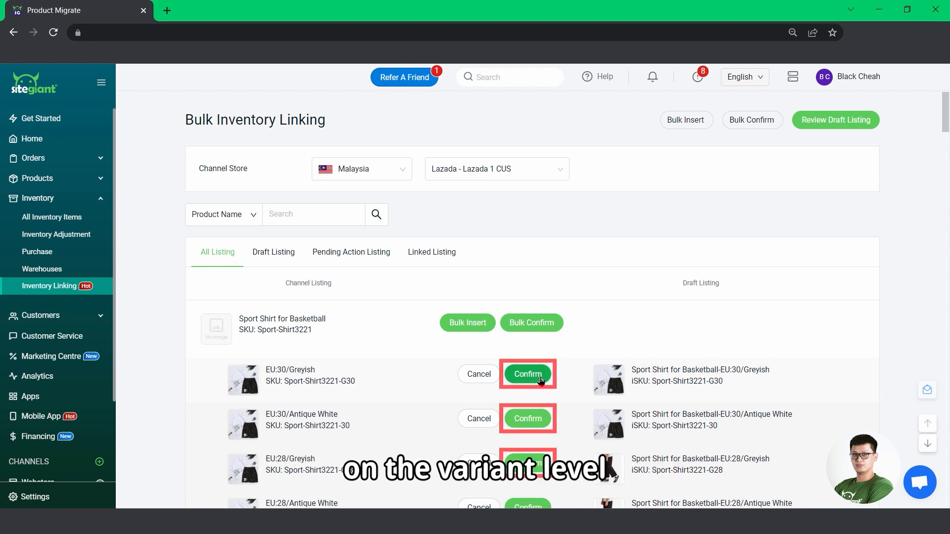
{"action": "left_click", "coordinate": [527, 374]}
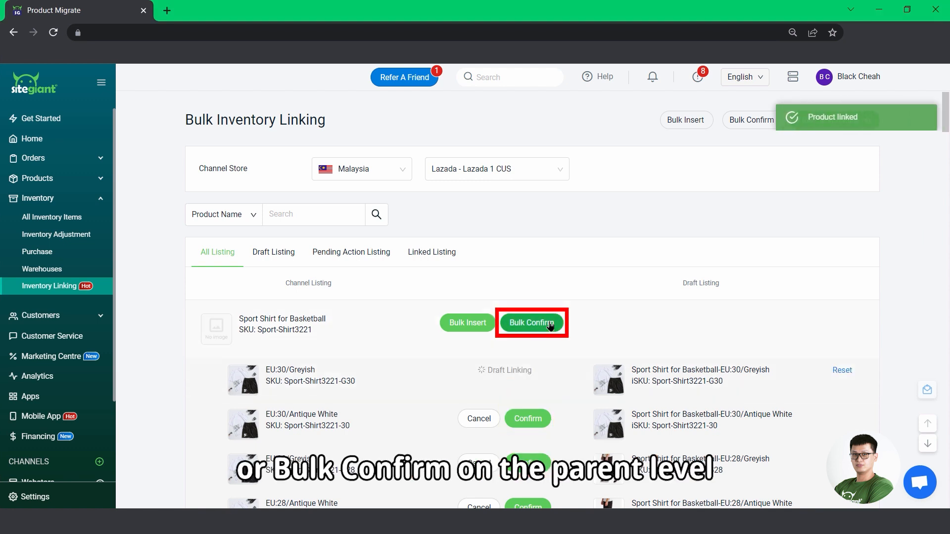
{"action": "left_click", "coordinate": [531, 323]}
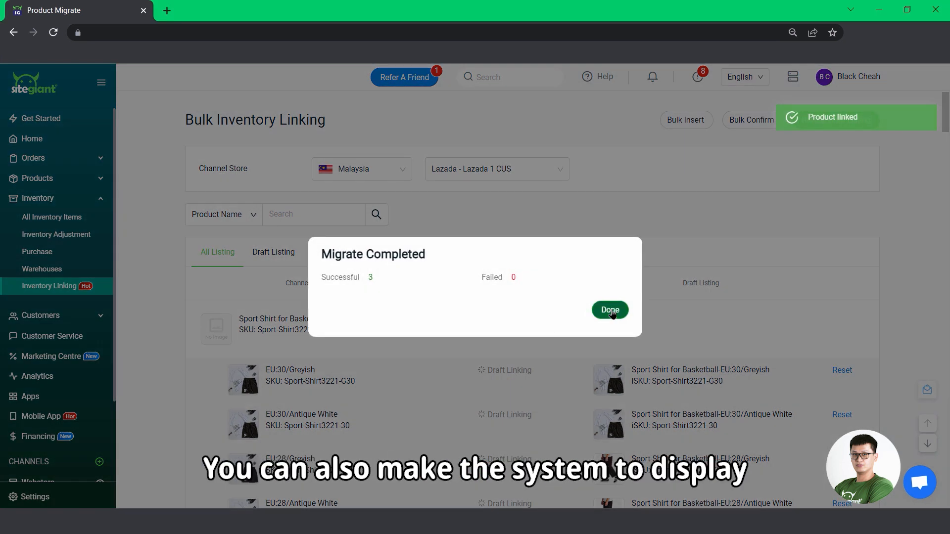
{"action": "left_click", "coordinate": [609, 310]}
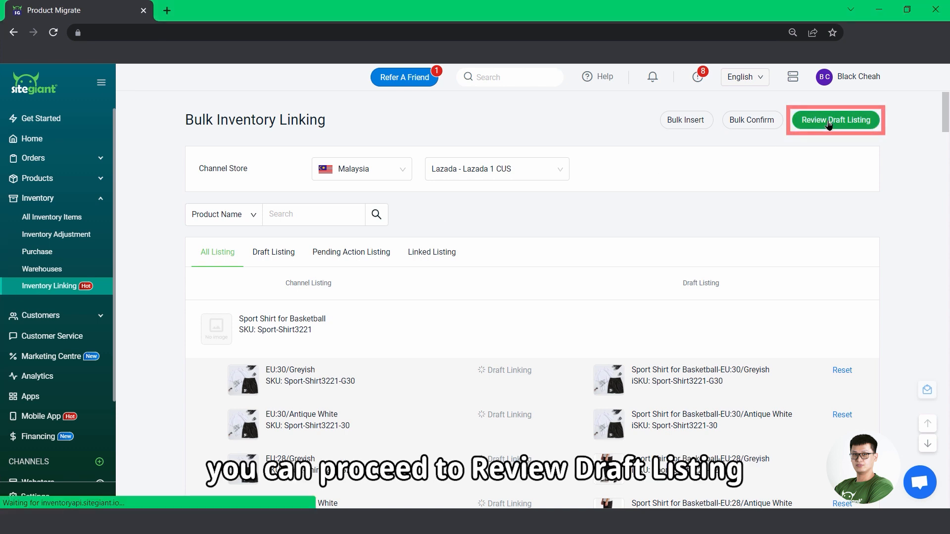
Step: Review the Lazada draft links, then confirm and save them to start syncing
{"action": "left_click", "coordinate": [835, 120]}
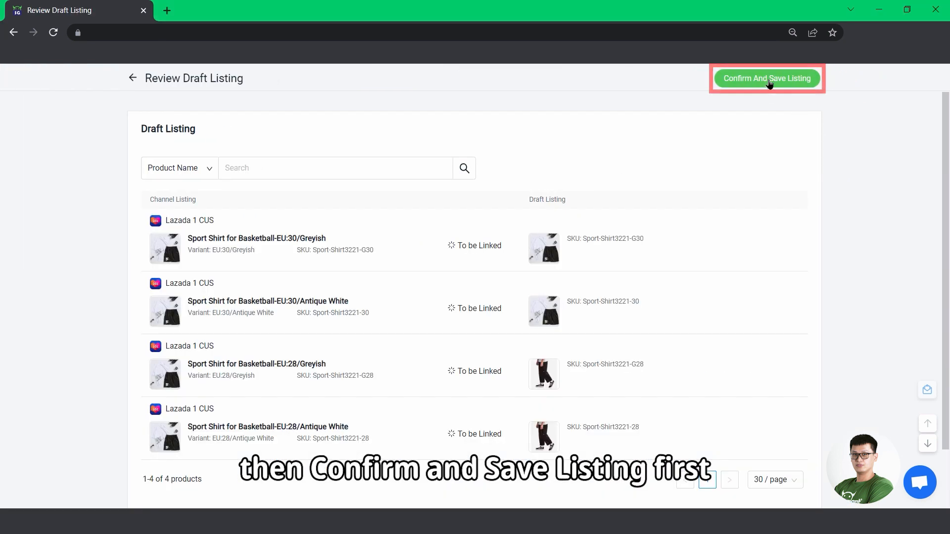
{"action": "left_click", "coordinate": [766, 78]}
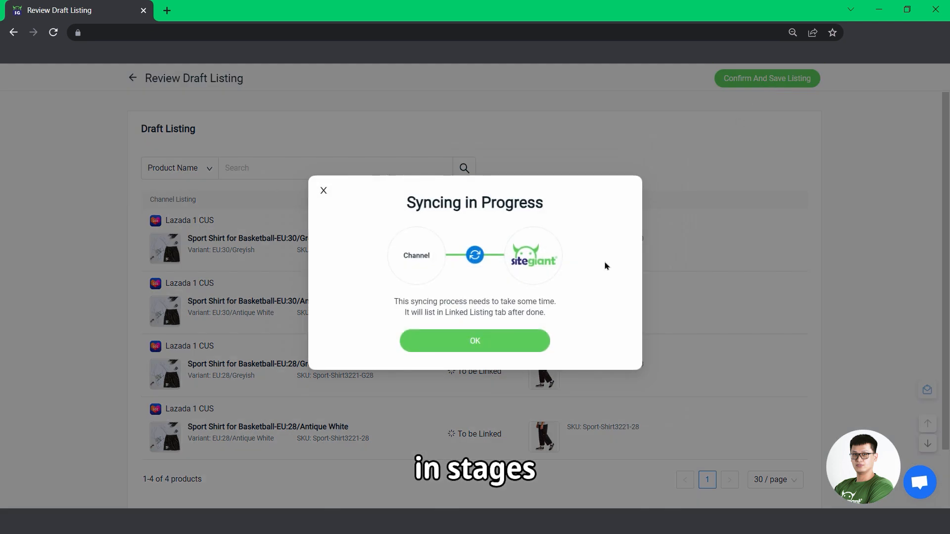
{"action": "left_click", "coordinate": [474, 341]}
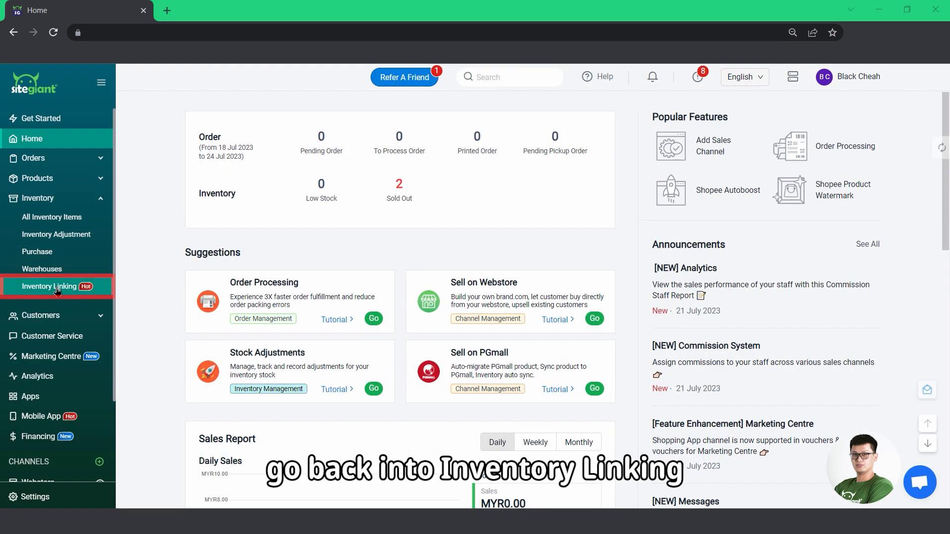
Step: Filter Lazada 1 CUS listings awaiting action and search ABC-221 to find the shoe laces
{"action": "left_click", "coordinate": [50, 286]}
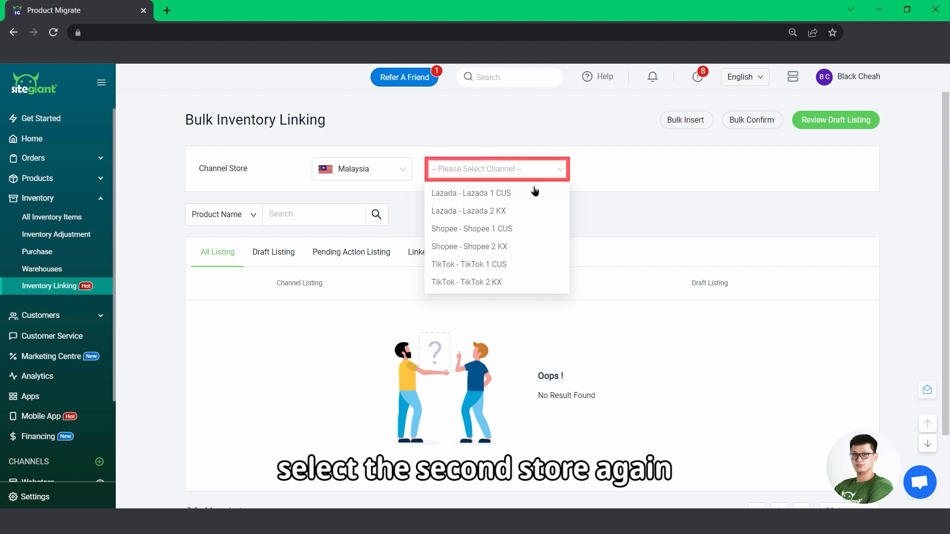
{"action": "left_click", "coordinate": [471, 193]}
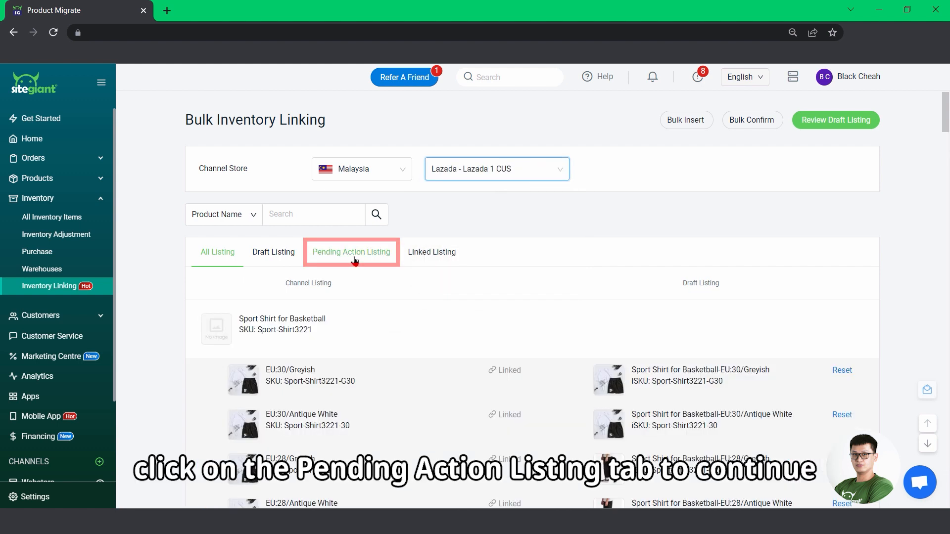
{"action": "left_click", "coordinate": [350, 252]}
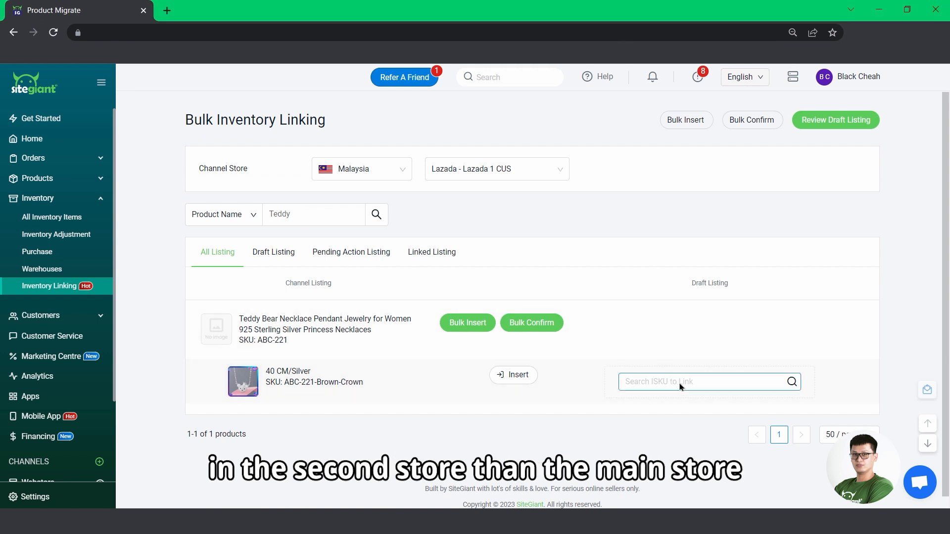
{"action": "type", "text": "ABC-221"}
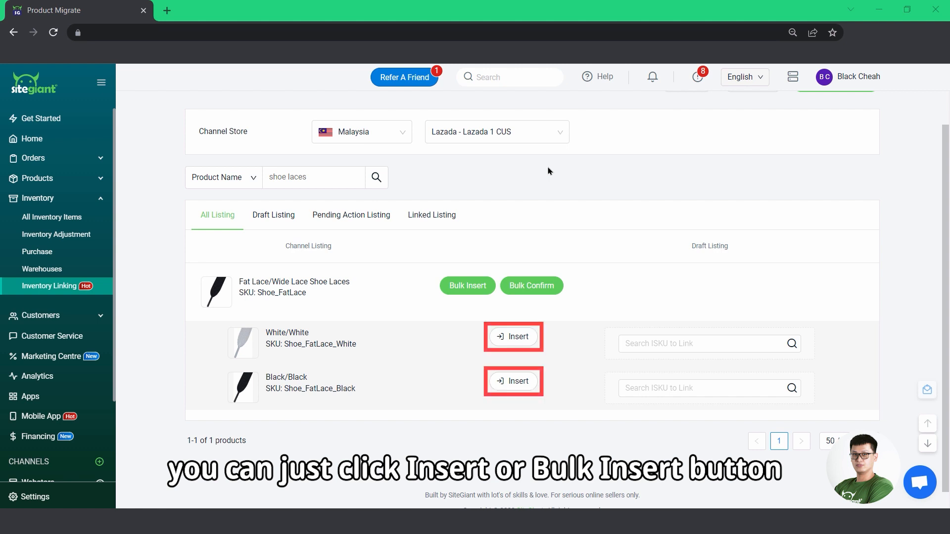
Step: Bulk-insert both shoe lace variants as new iSKUs linked in draft to the Lazada listing
{"action": "left_click", "coordinate": [467, 285]}
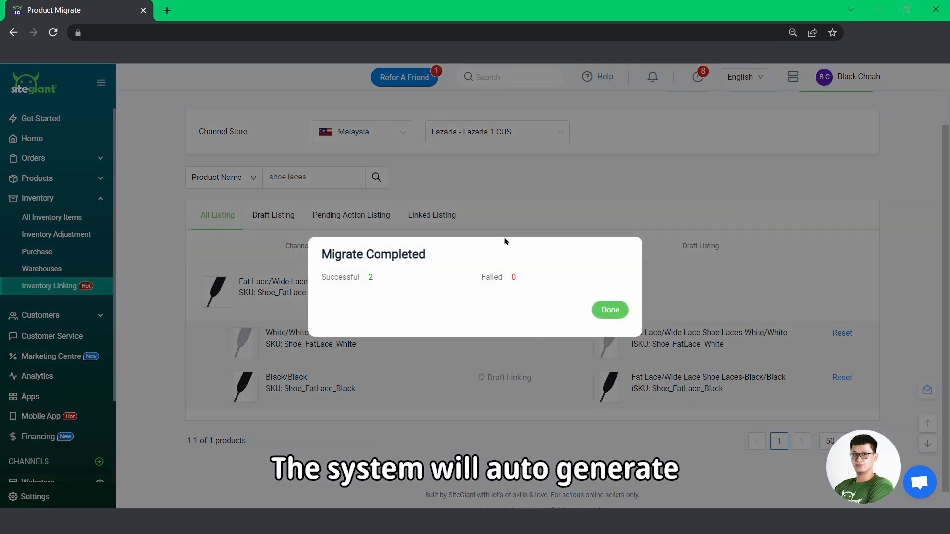
{"action": "left_click", "coordinate": [608, 309]}
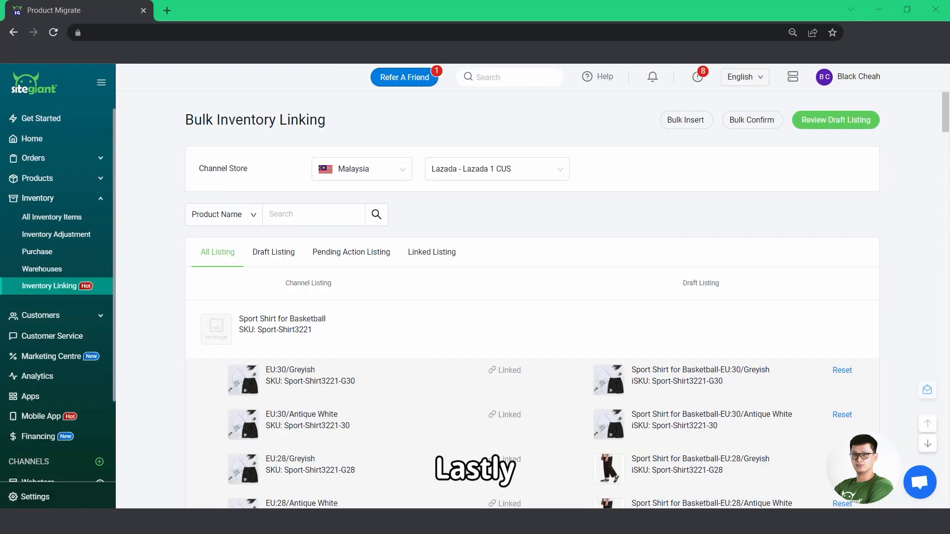
Step: Review the 4 drafted products and confirm and save their inventory links
{"action": "left_click", "coordinate": [835, 120]}
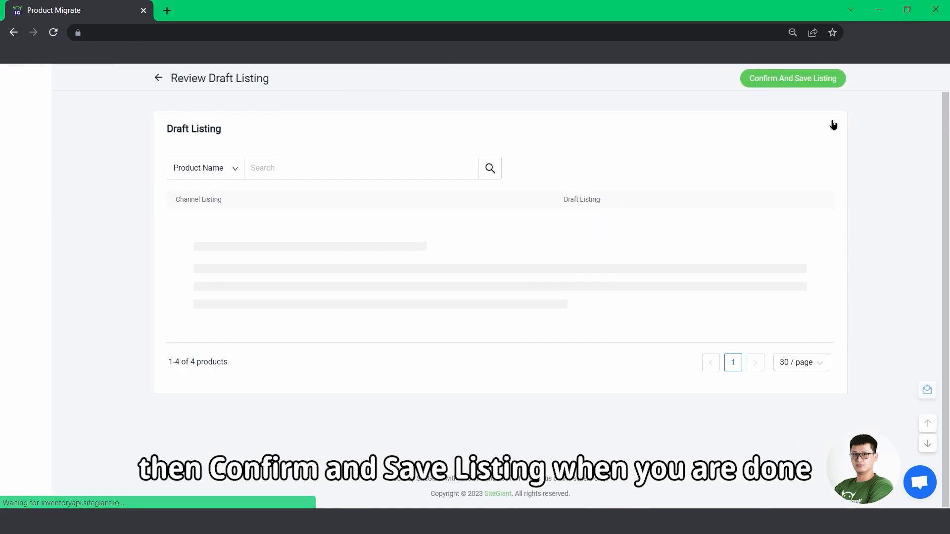
{"action": "left_click", "coordinate": [792, 79]}
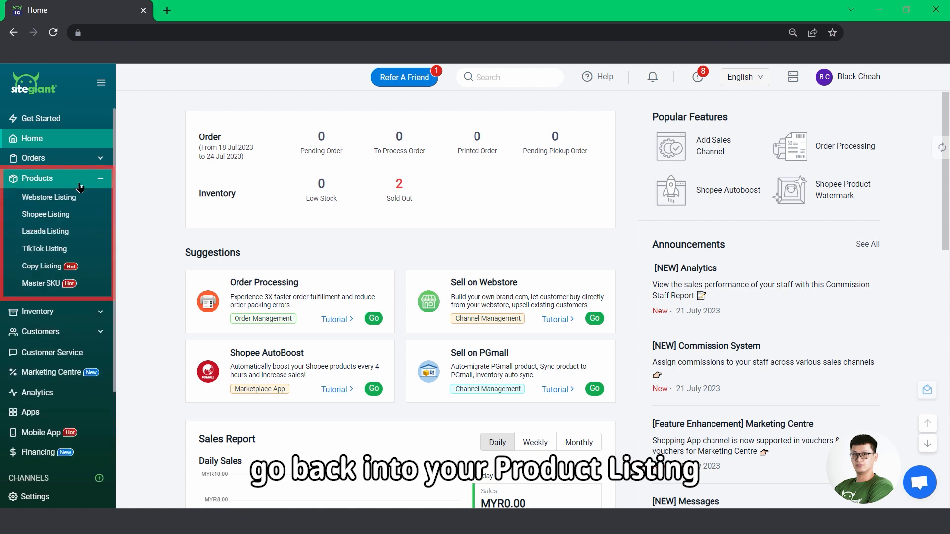
Step: Verify Shopee Listing's No Inventory Linking count is 0, then go to Settings
{"action": "left_click", "coordinate": [46, 213]}
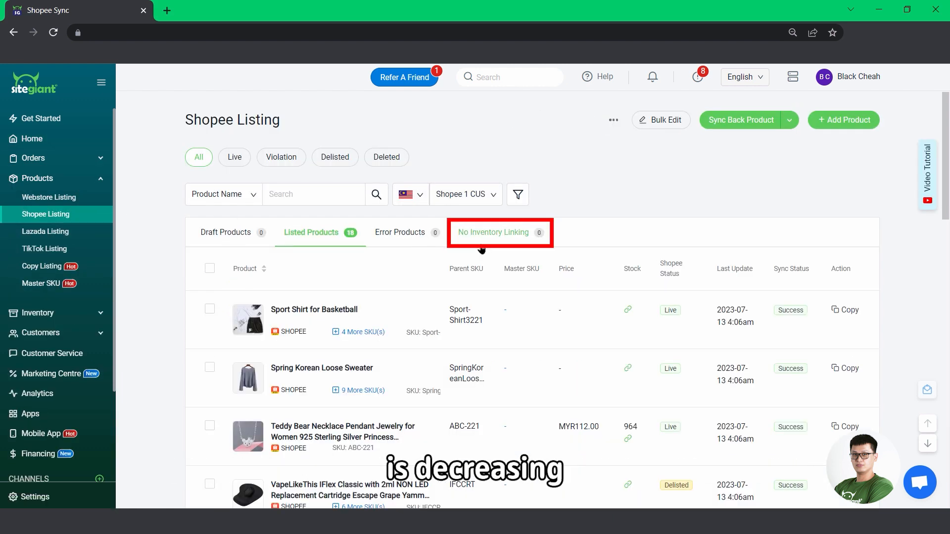
{"action": "left_click", "coordinate": [493, 232]}
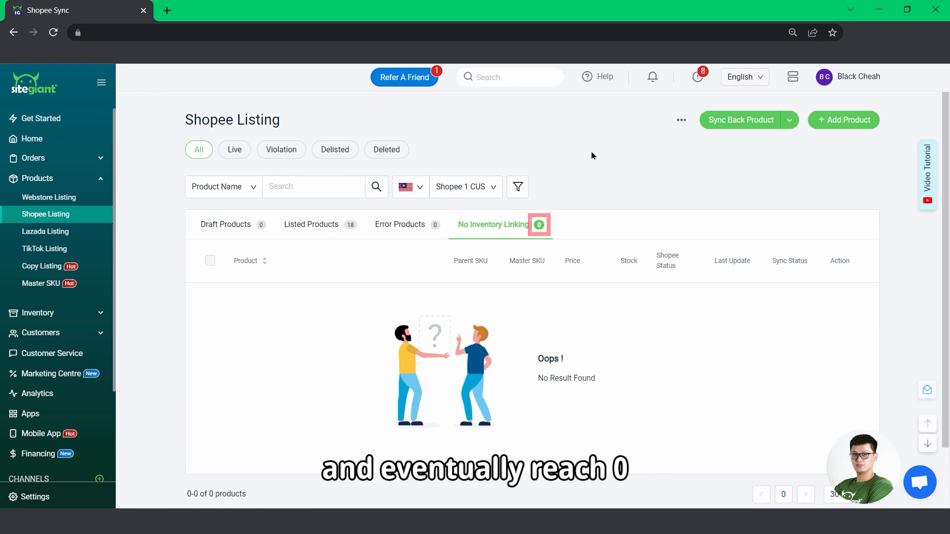
{"action": "left_click", "coordinate": [35, 497]}
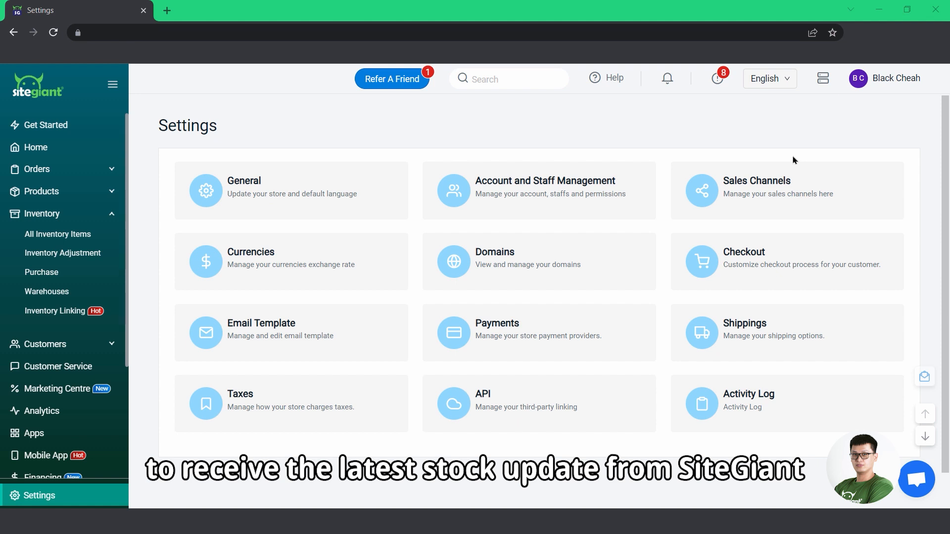
{"action": "mouse_move", "coordinate": [783, 168]}
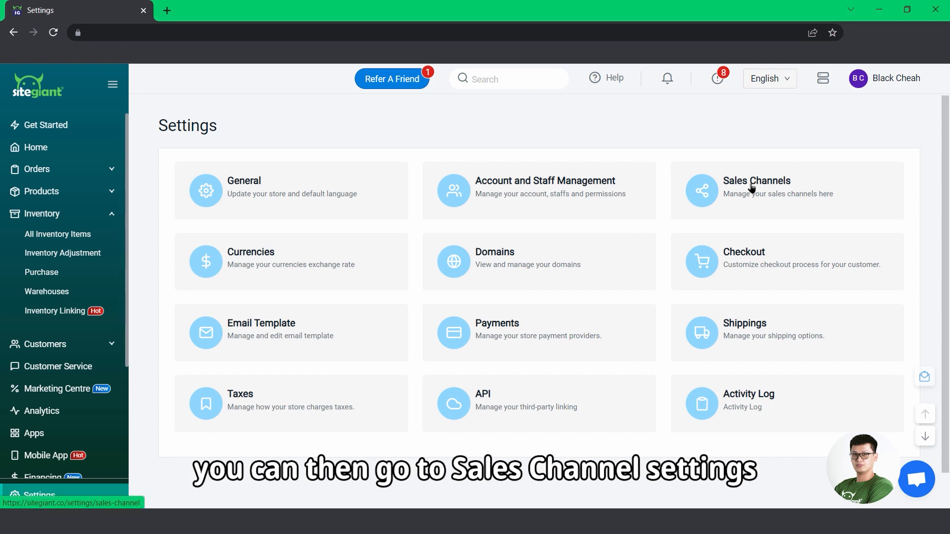
Step: View the Sales Channels settings page
{"action": "left_click", "coordinate": [756, 187]}
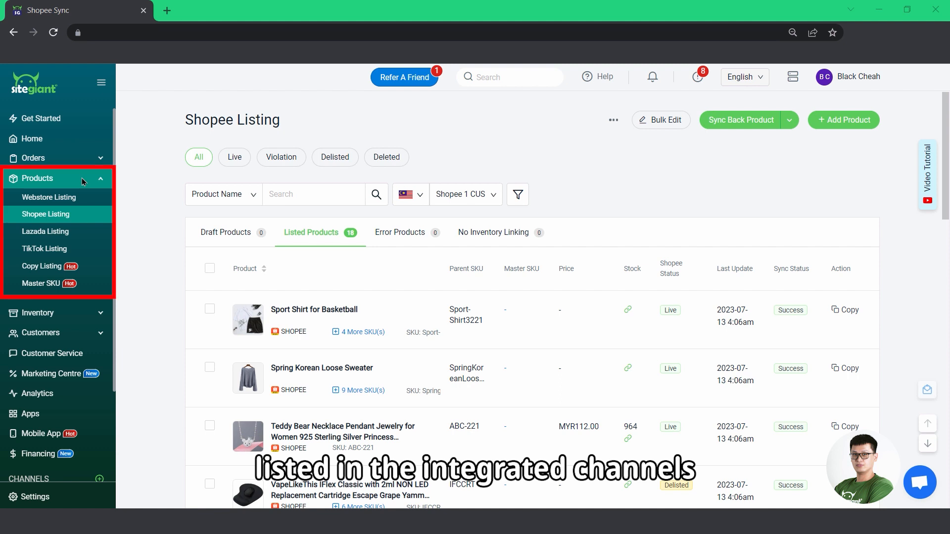
{"action": "mouse_move", "coordinate": [313, 310]}
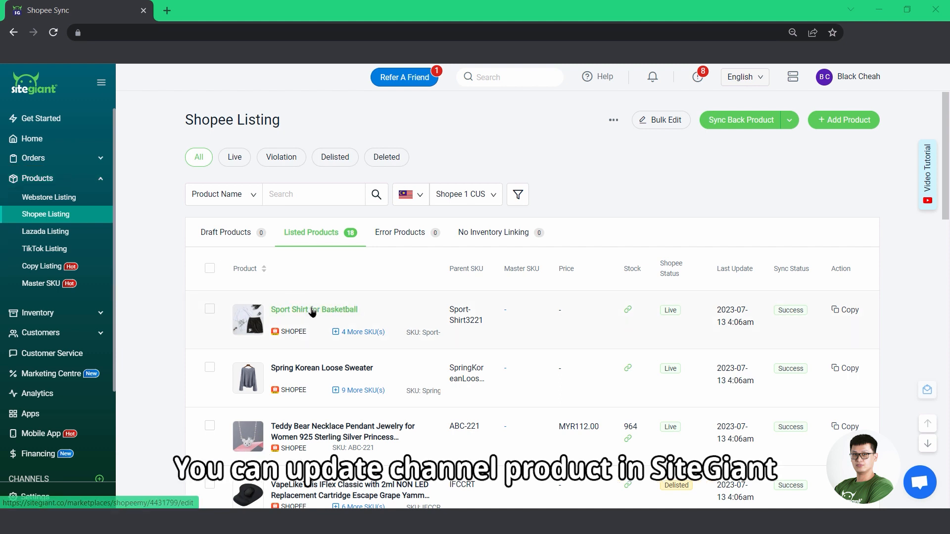
Step: Update & Publish the Sport Shirt for Basketball listing to Shopee
{"action": "left_click", "coordinate": [314, 310]}
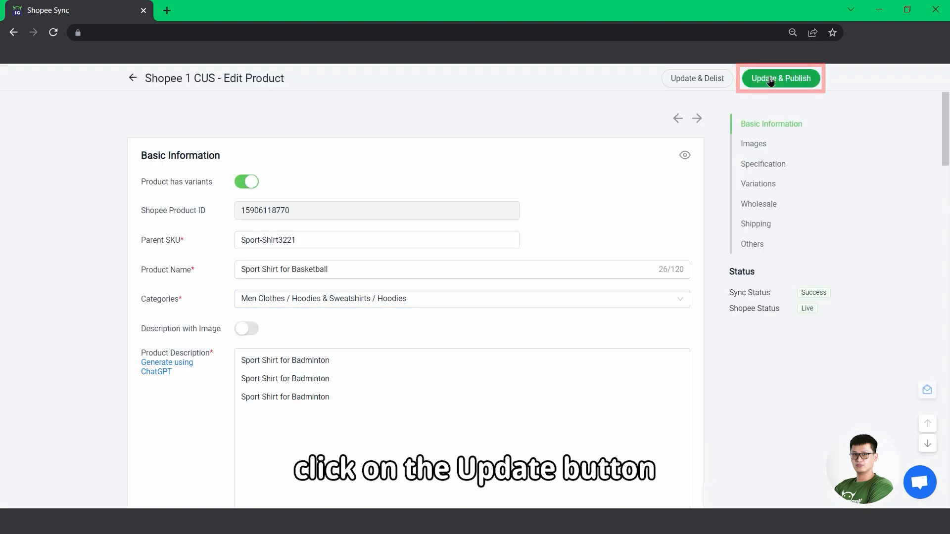
{"action": "left_click", "coordinate": [781, 78]}
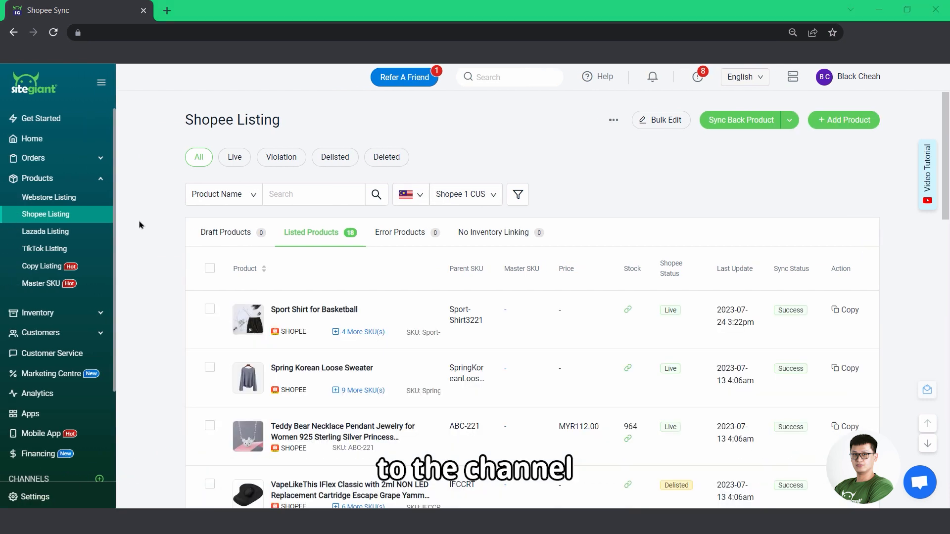
{"action": "mouse_move", "coordinate": [59, 315]}
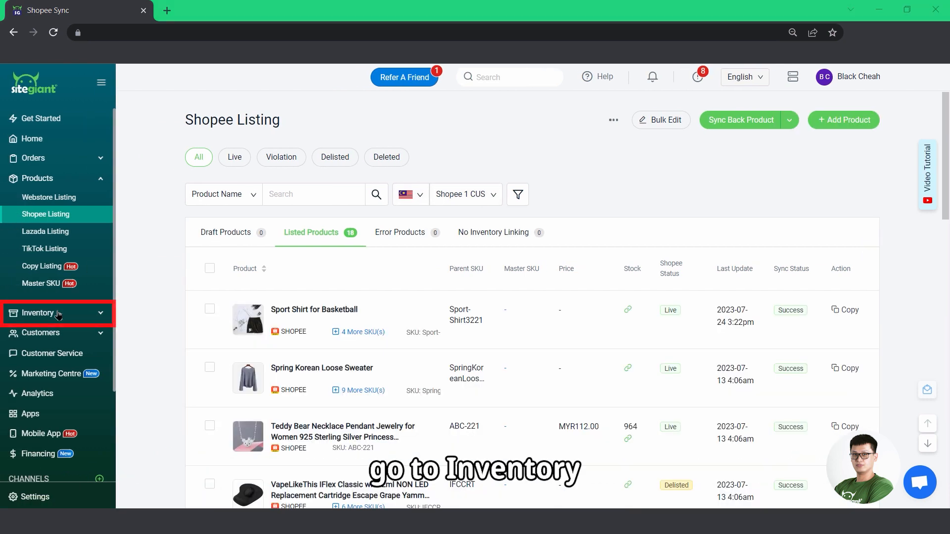
Step: View the blue casual shirt's associated Lazada and Shopee products in All Inventory Items
{"action": "left_click", "coordinate": [37, 313]}
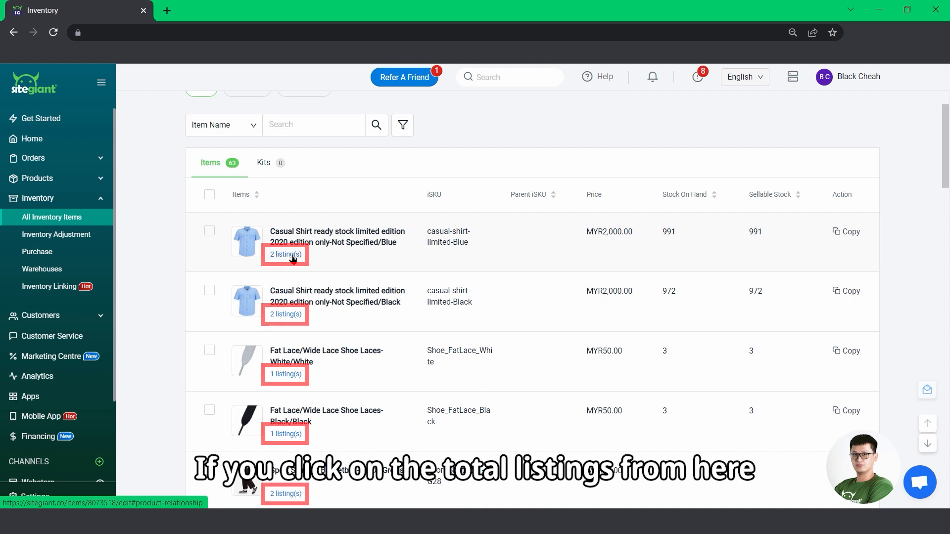
{"action": "left_click", "coordinate": [285, 254]}
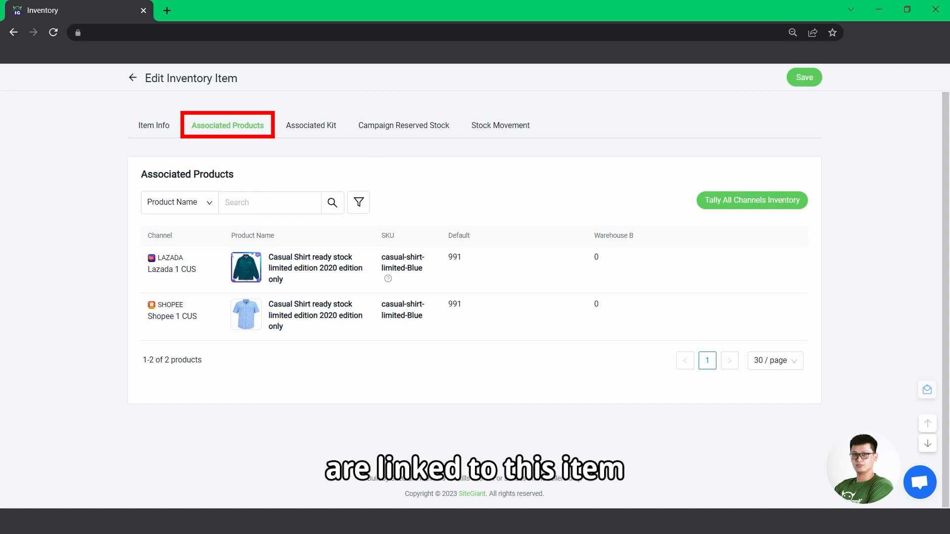
{"action": "left_click", "coordinate": [132, 77]}
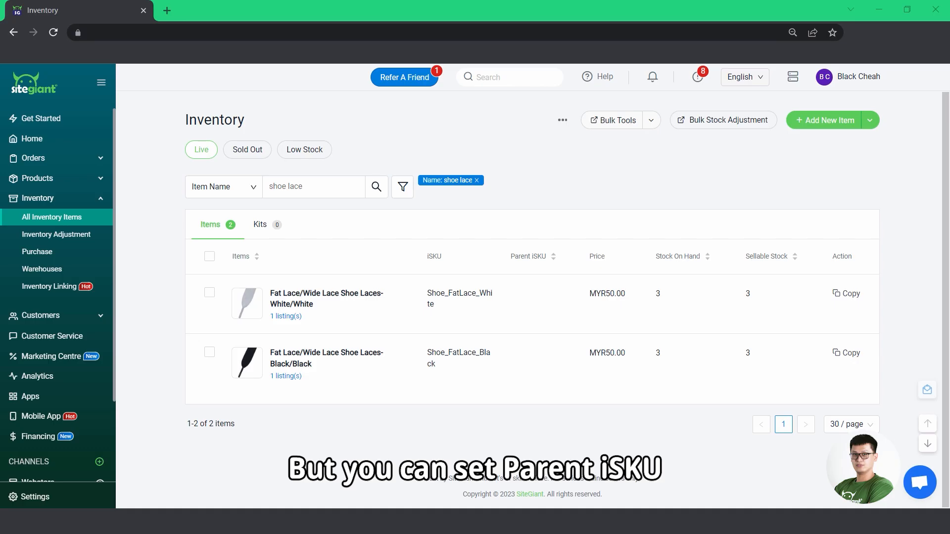
Step: Set parent iSKU SHOELACE on both shoe lace items and view the SHOELACE parent details
{"action": "left_click", "coordinate": [210, 255]}
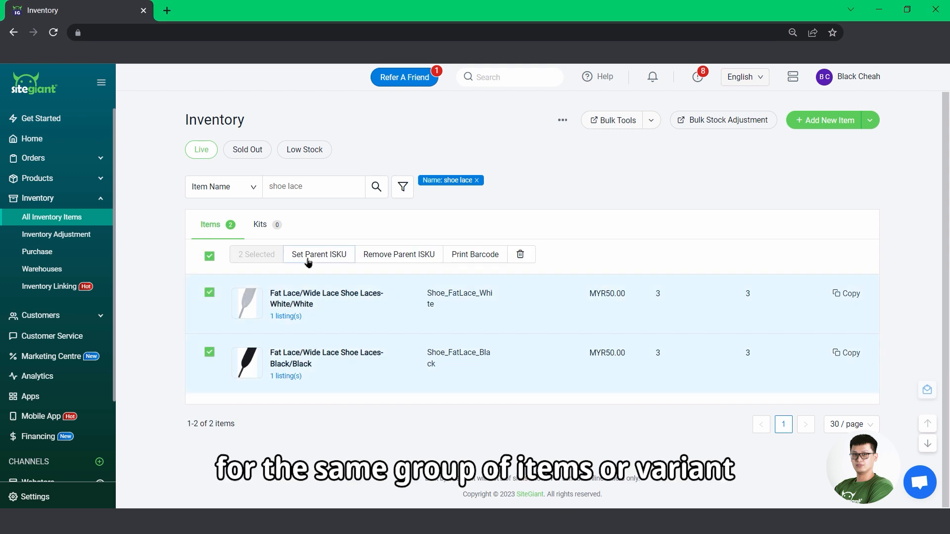
{"action": "left_click", "coordinate": [319, 255]}
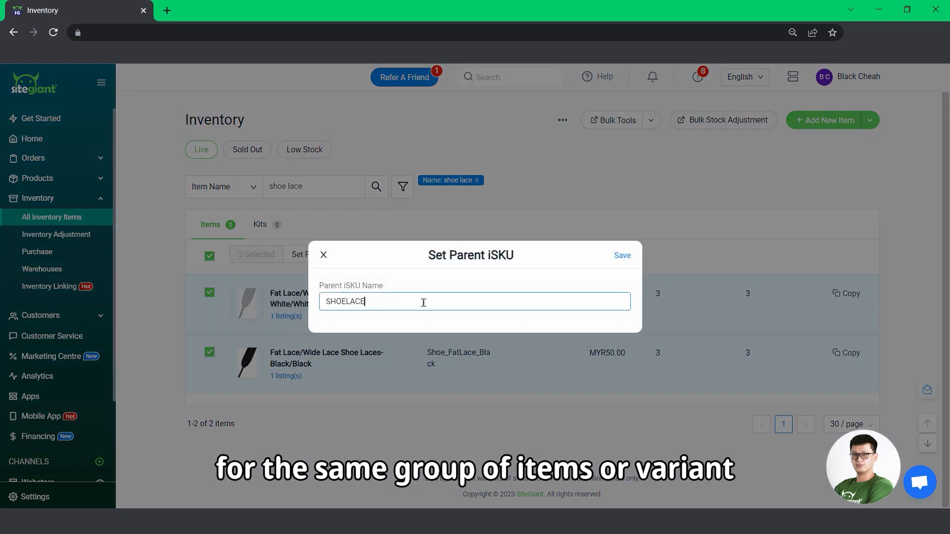
{"action": "left_click", "coordinate": [621, 255]}
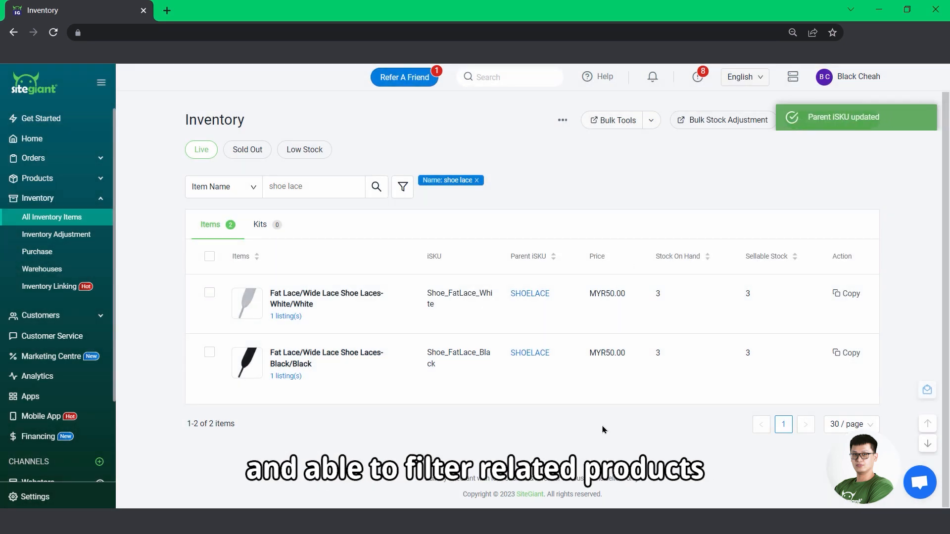
{"action": "left_click", "coordinate": [528, 293]}
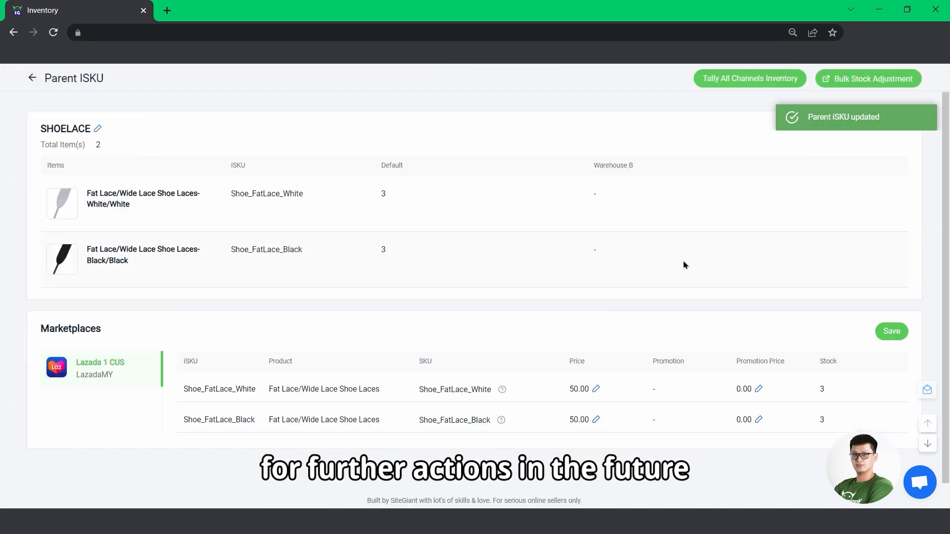
{"action": "mouse_move", "coordinate": [733, 255]}
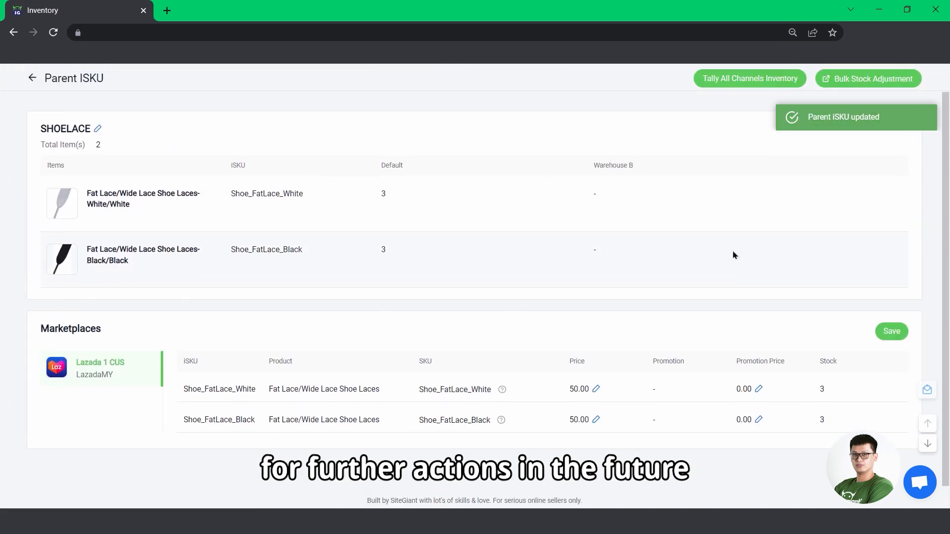